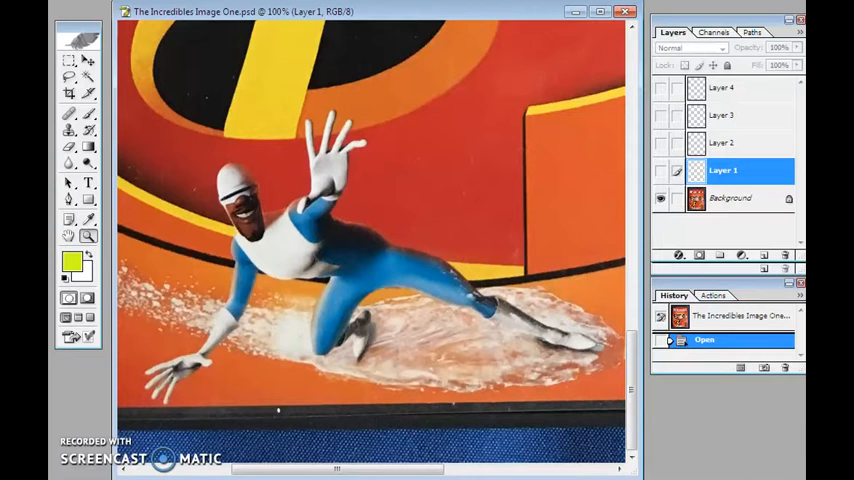
mouse_move(660, 170)
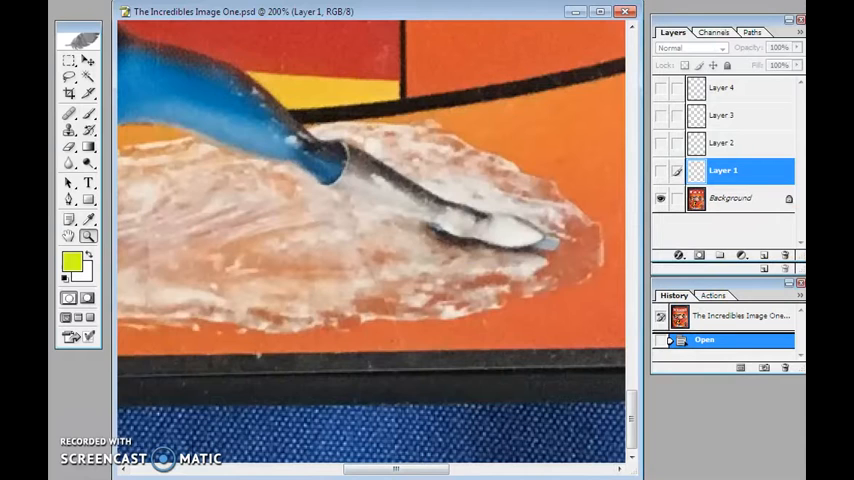
mouse_move(764, 404)
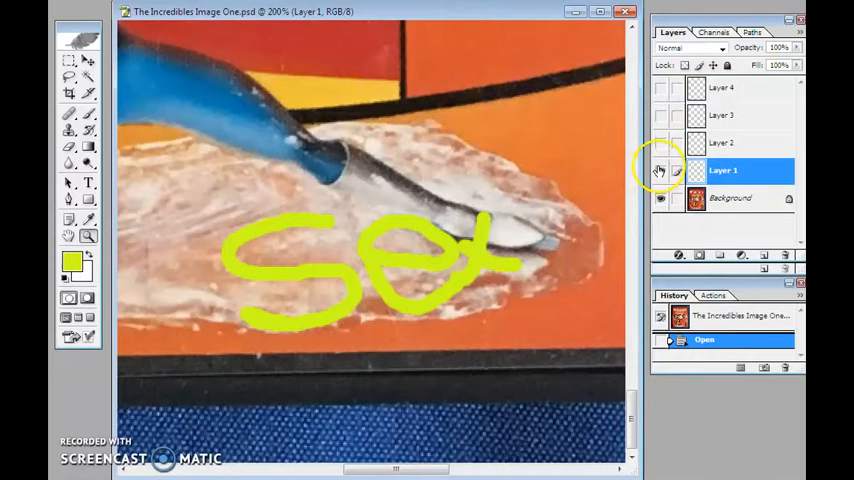
Toggle Layer 1's visibility repeatedly to flash the yellow word SEX painted on the ice under Frozone's foot.
left_click(660, 170)
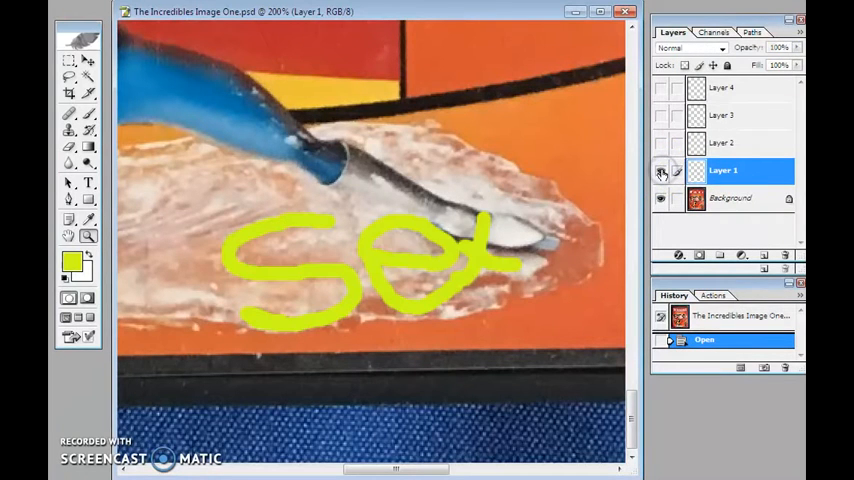
left_click(660, 170)
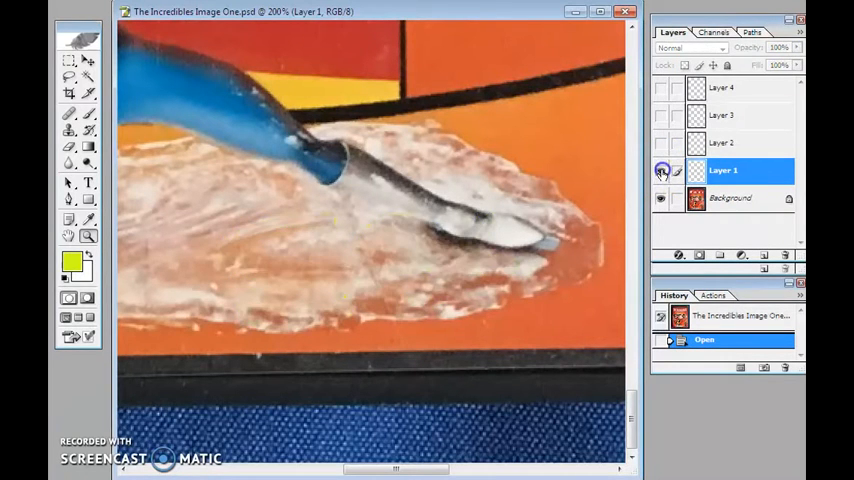
left_click(660, 170)
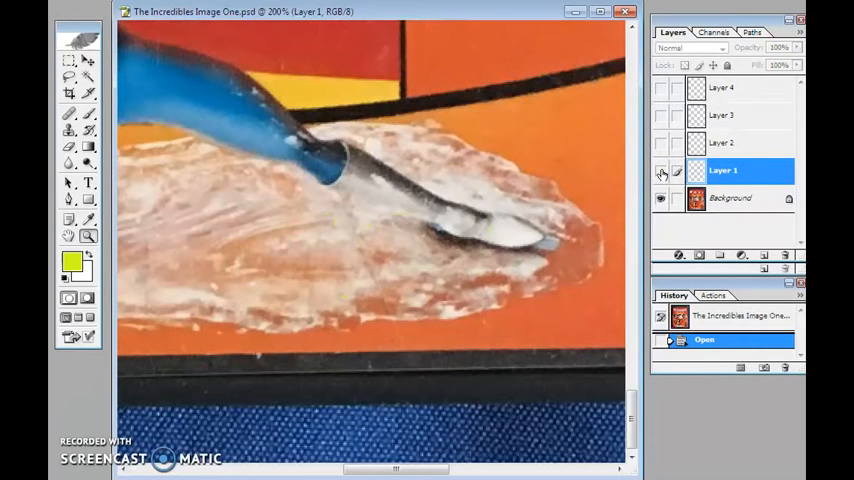
left_click(660, 170)
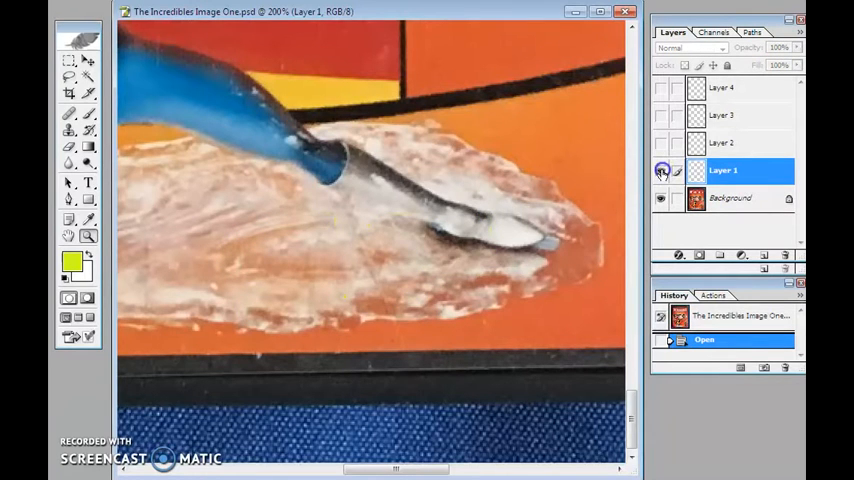
left_click(660, 170)
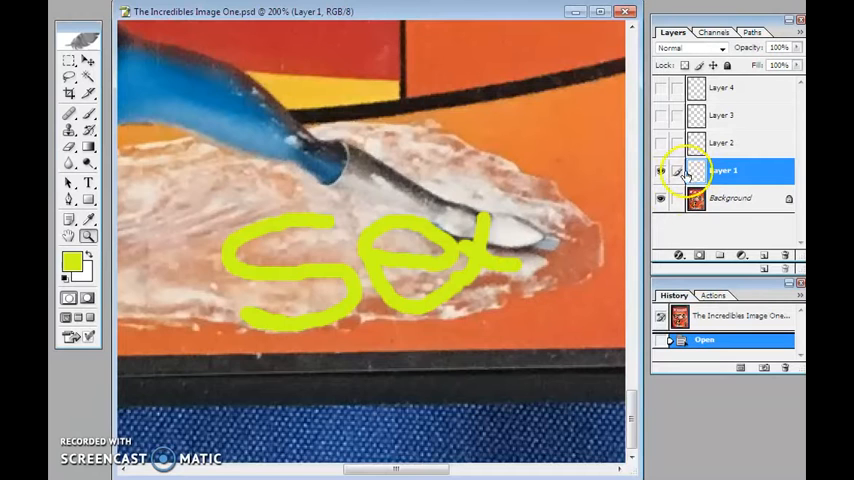
left_click(660, 170)
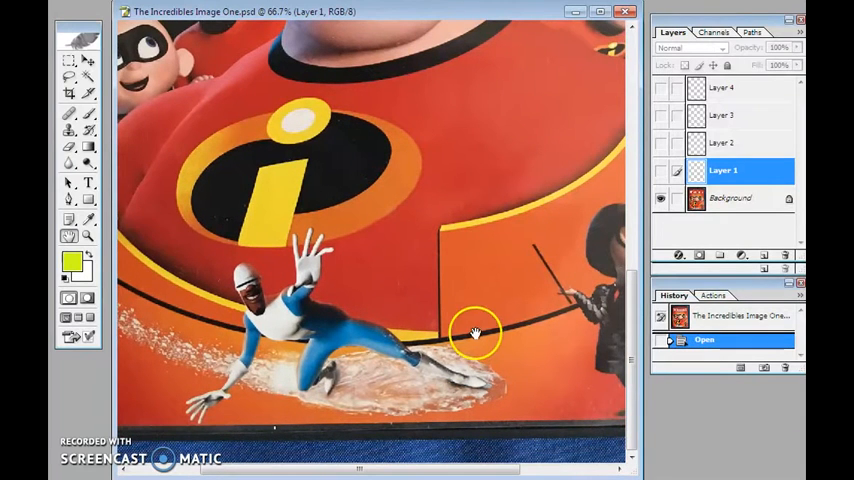
left_click(660, 170)
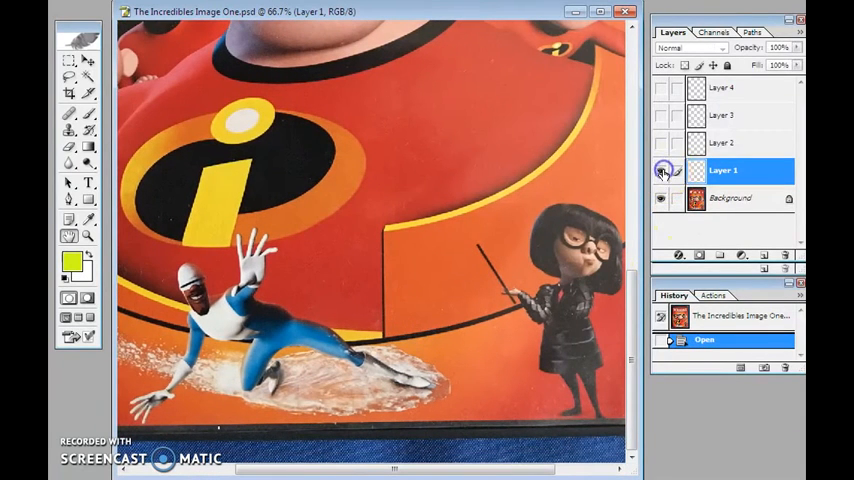
left_click(660, 170)
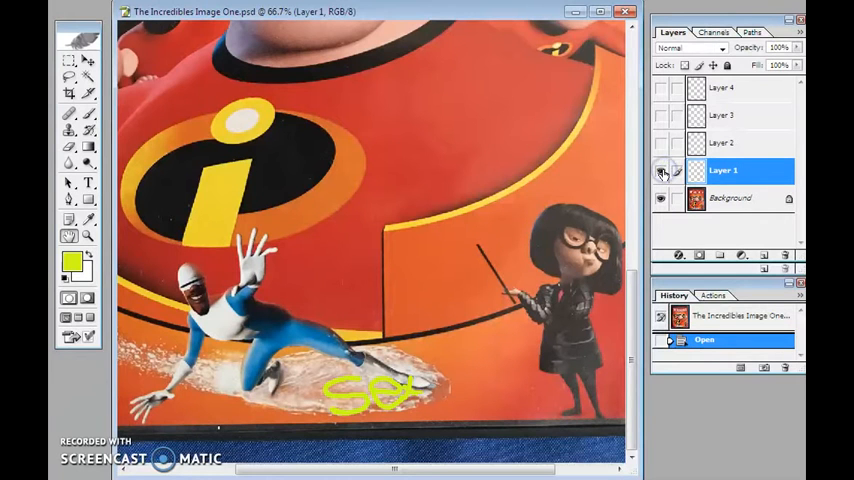
left_click(662, 172)
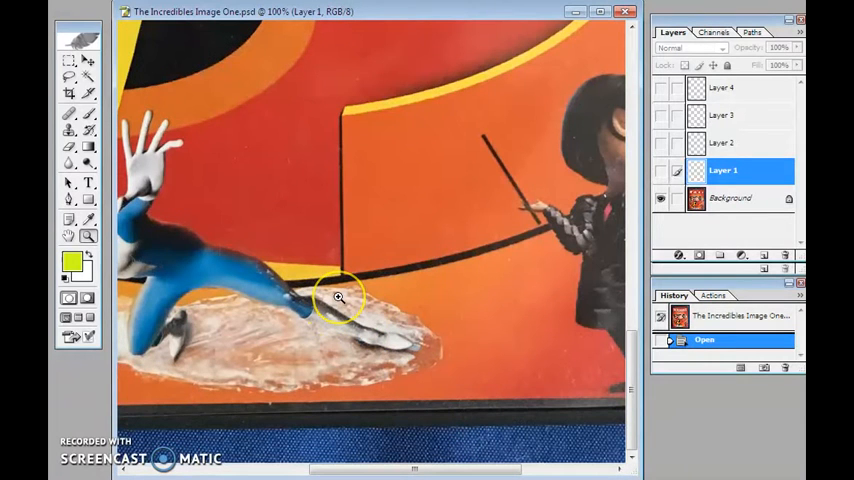
left_click(338, 298)
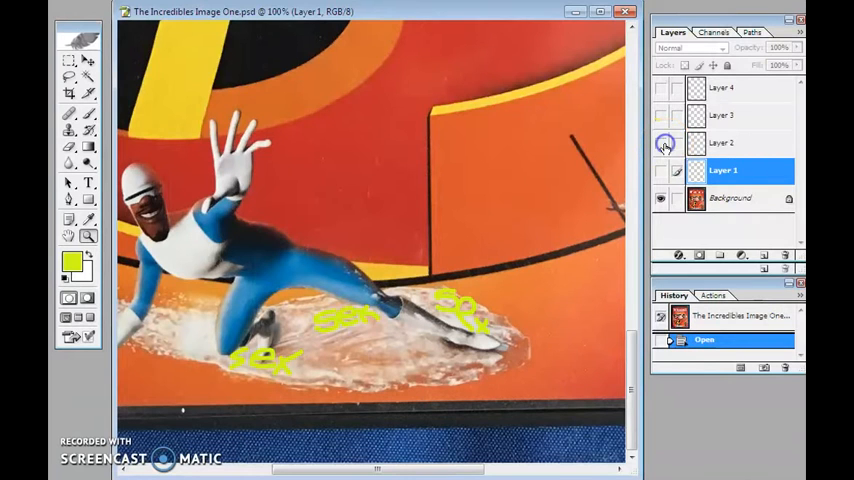
left_click(664, 144)
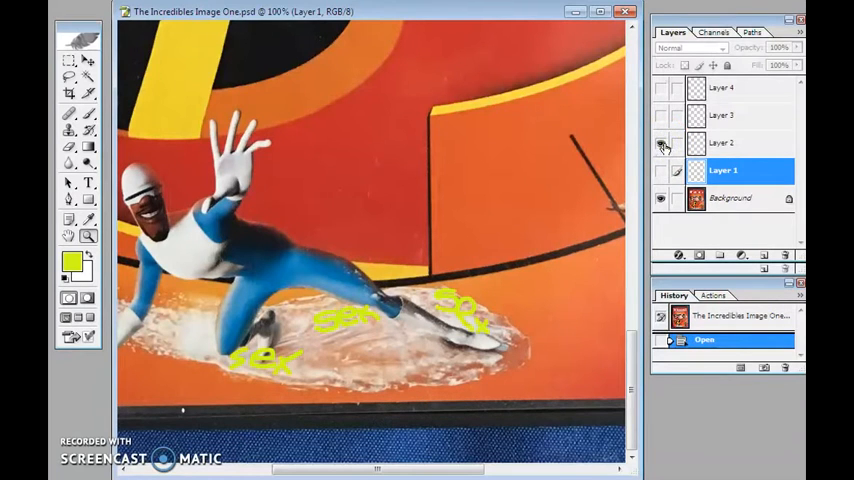
left_click(664, 142)
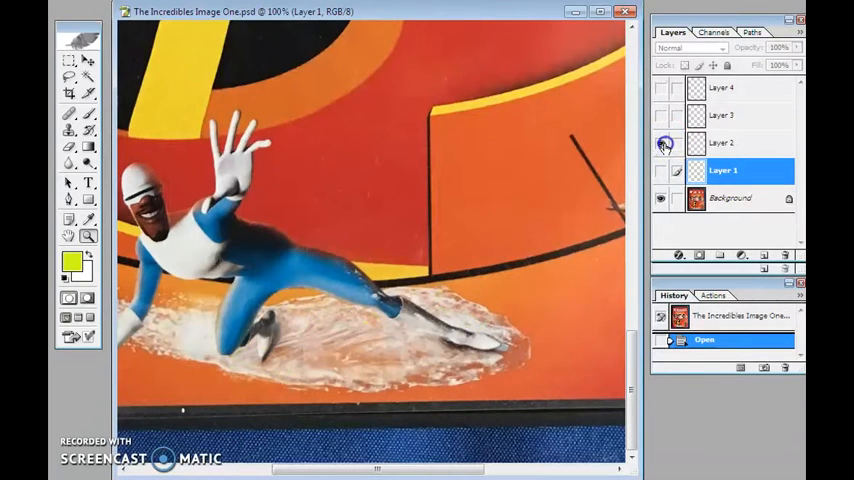
left_click(664, 142)
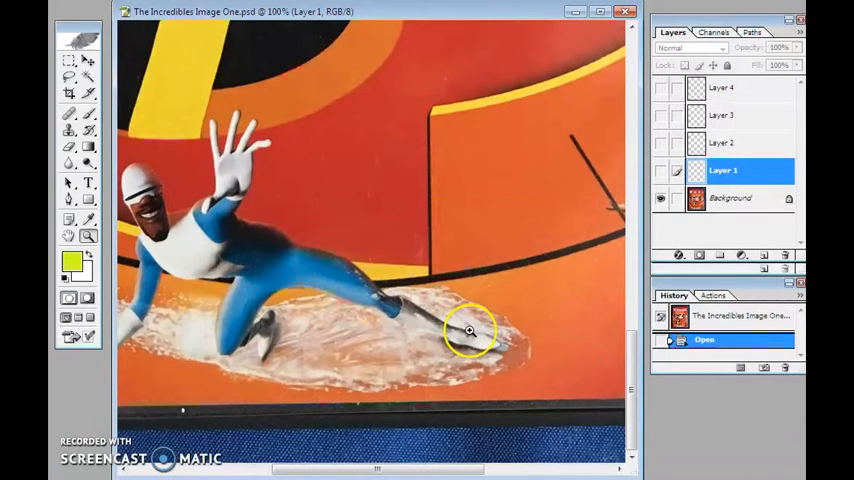
Zoom to 300% on the ice near the ski tip, flash Layer 2's yellow words, then hide them at 200%.
left_click(468, 330)
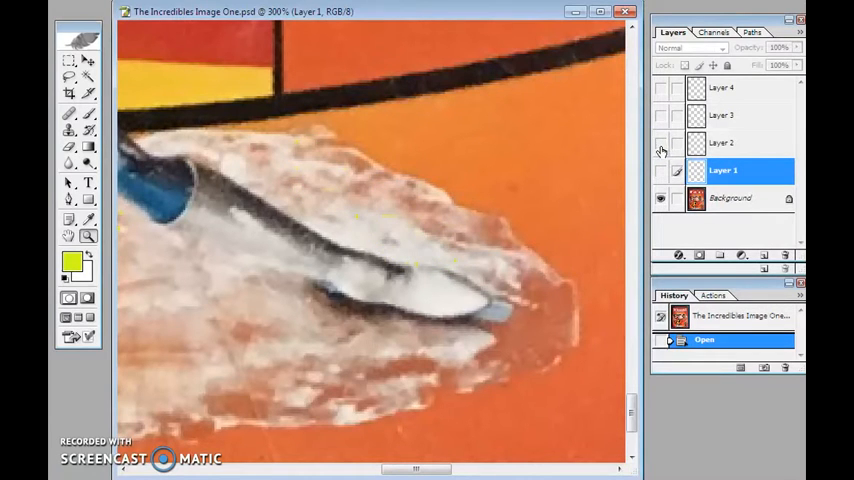
mouse_move(662, 144)
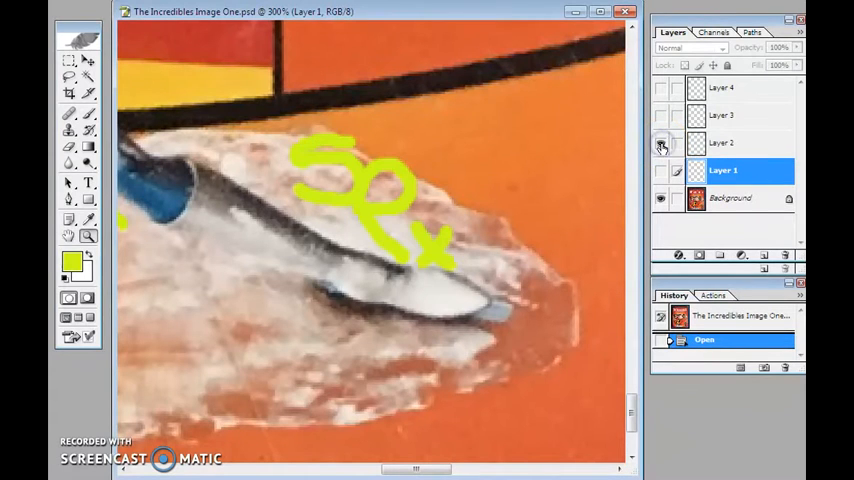
left_click(660, 144)
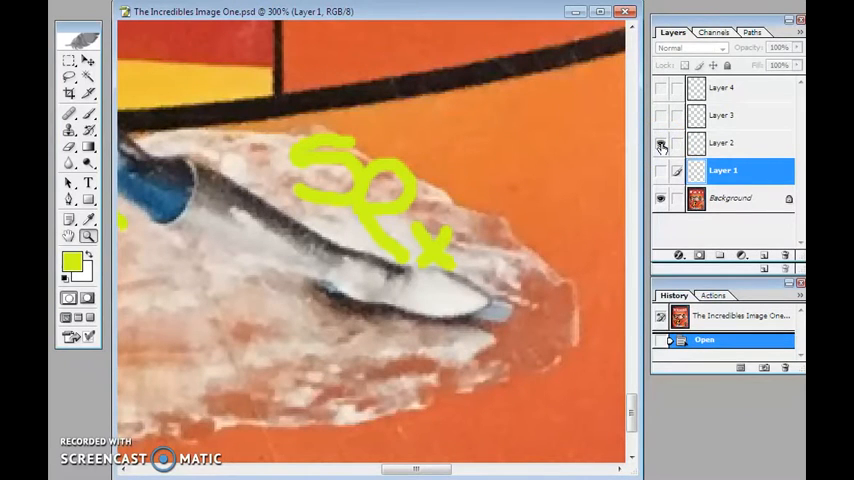
left_click(662, 144)
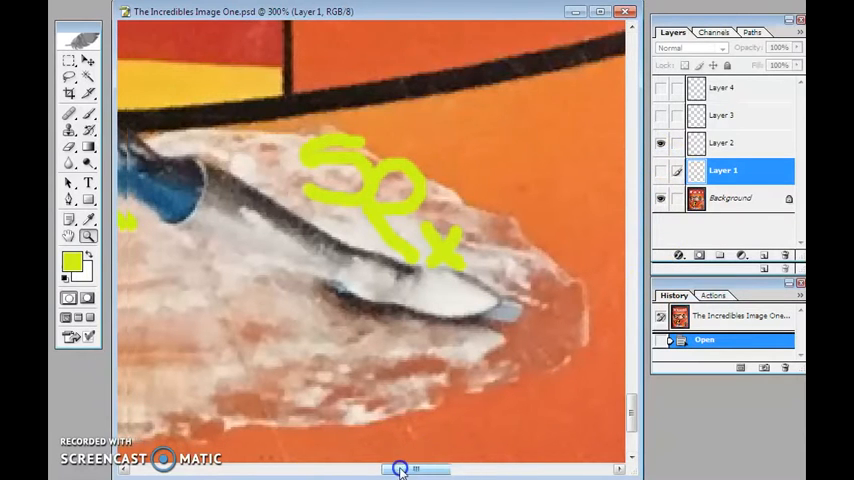
scroll("down", 3)
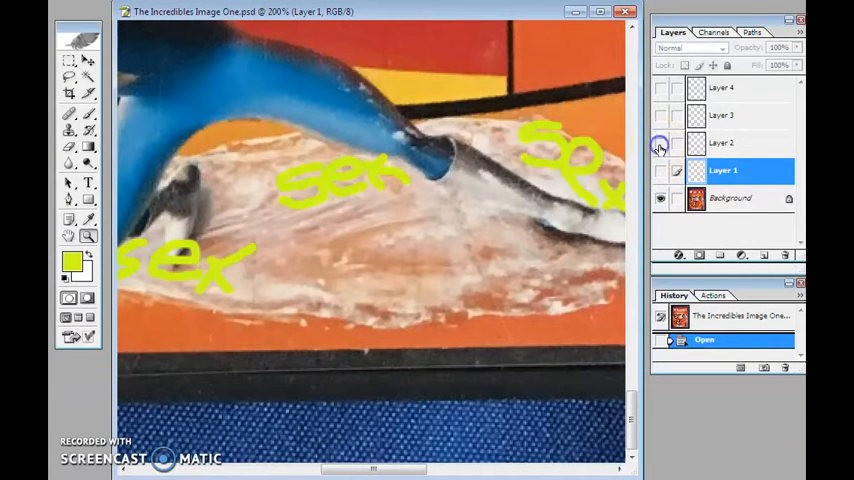
left_click(660, 144)
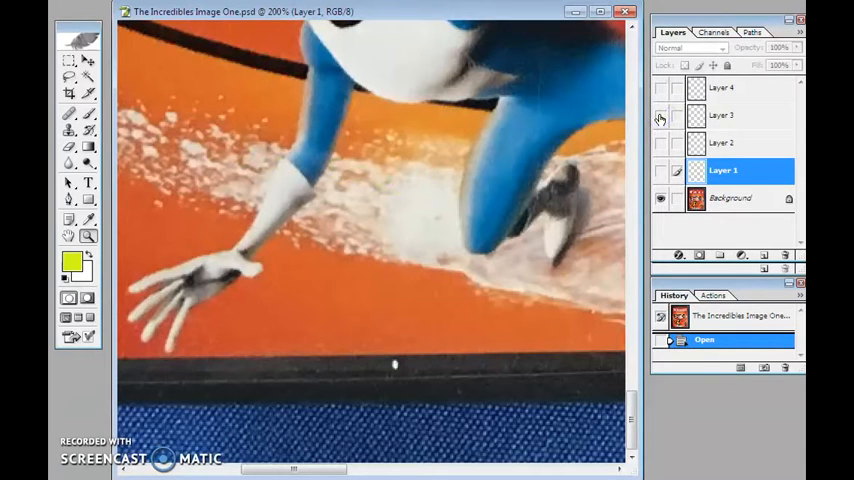
left_click_drag(196, 130, 390, 190)
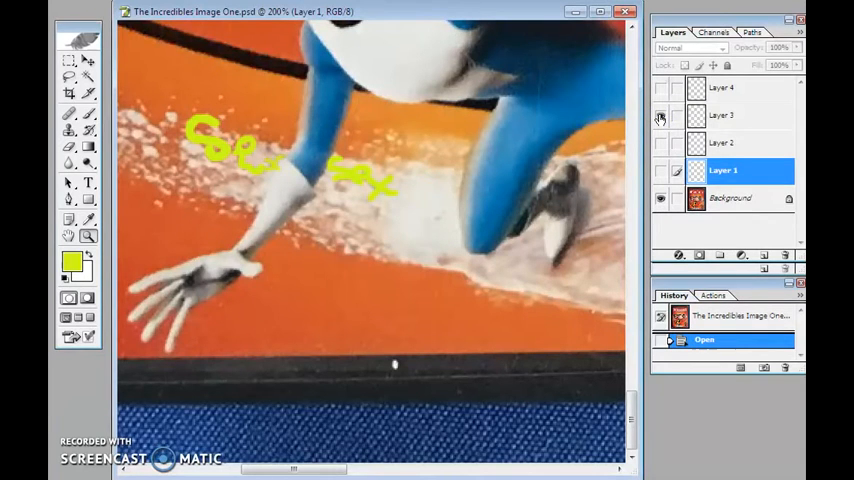
left_click(660, 116)
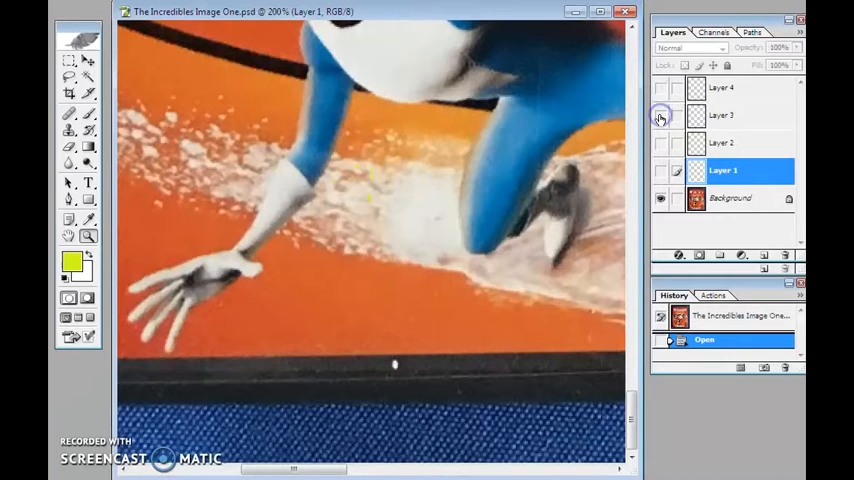
left_click(660, 116)
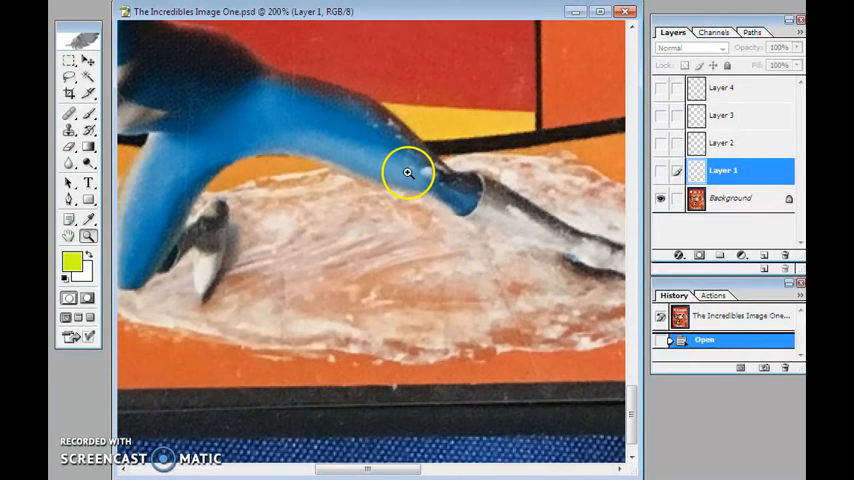
Zoom in on the blue figure and show then hide Layer 4's yellow lettering.
left_click(404, 172)
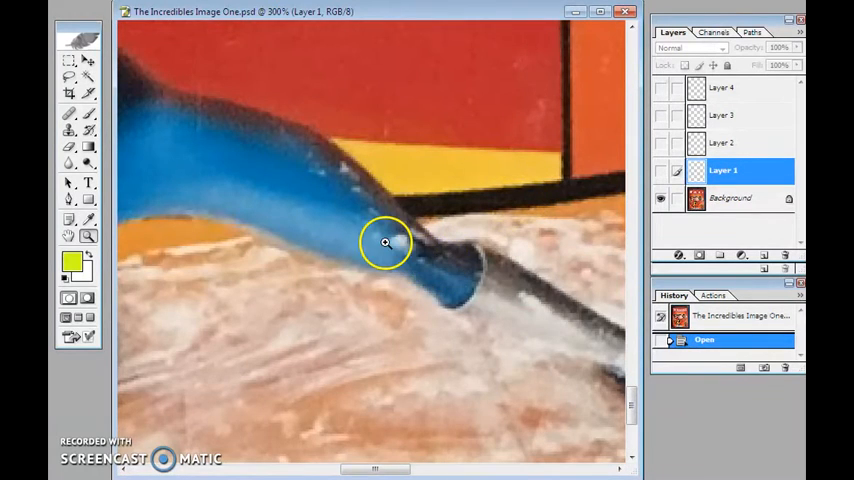
mouse_move(376, 240)
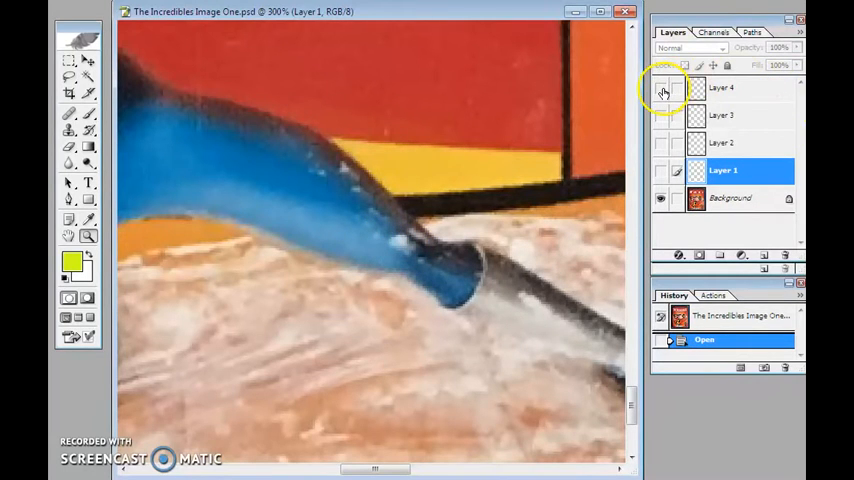
mouse_move(662, 90)
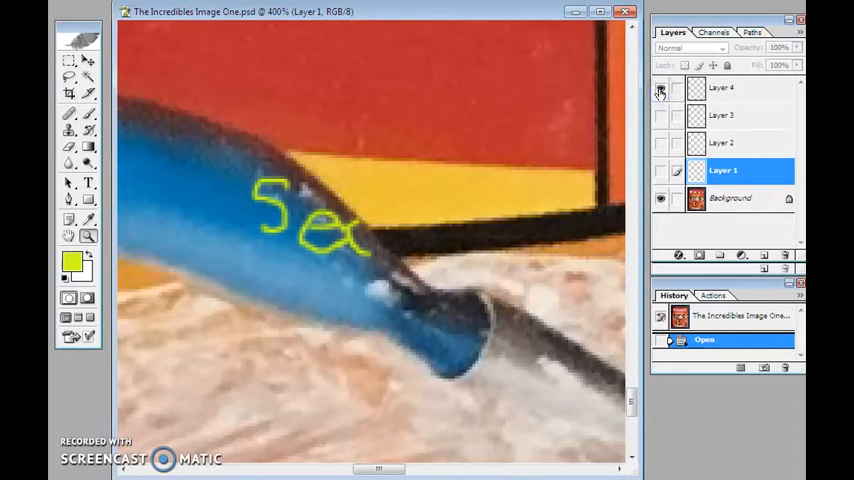
left_click(660, 90)
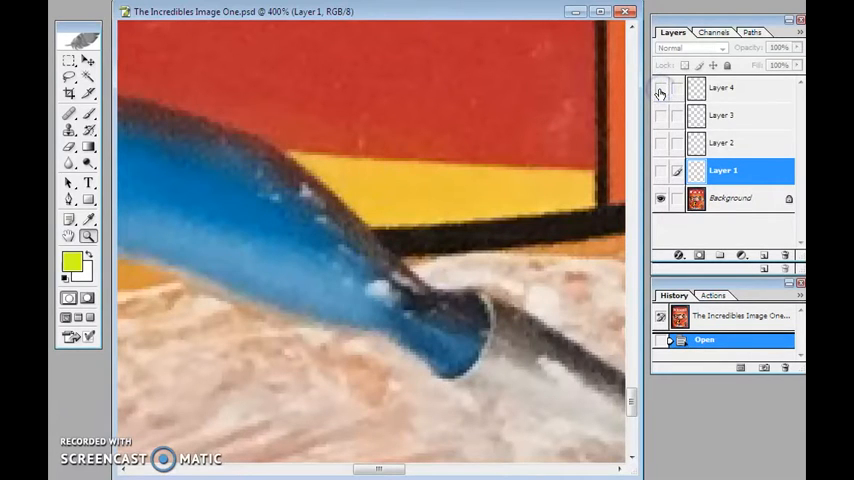
left_click_drag(256, 184, 360, 250)
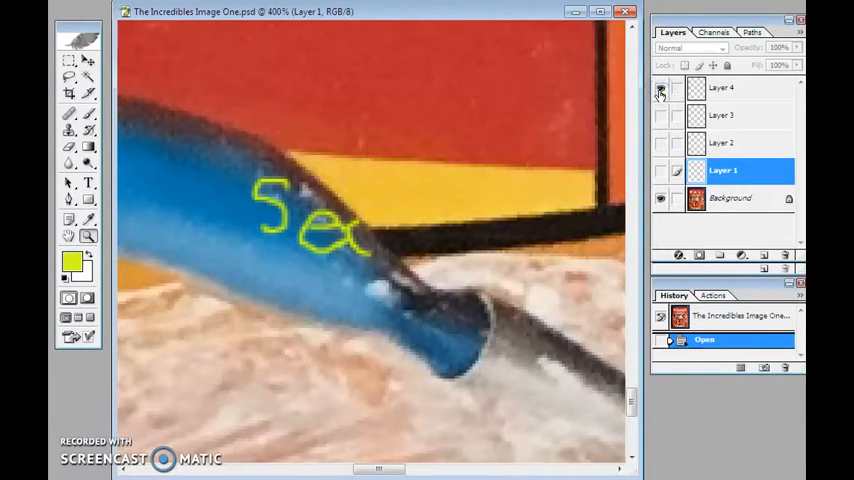
left_click(660, 170)
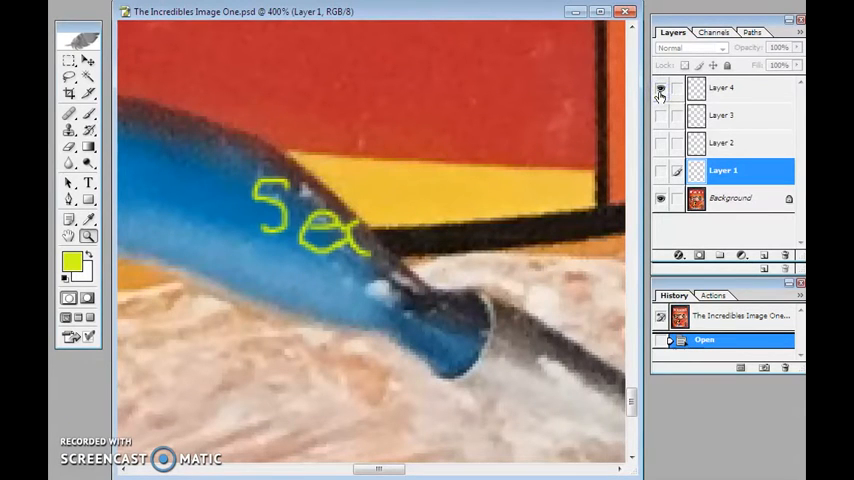
left_click(658, 90)
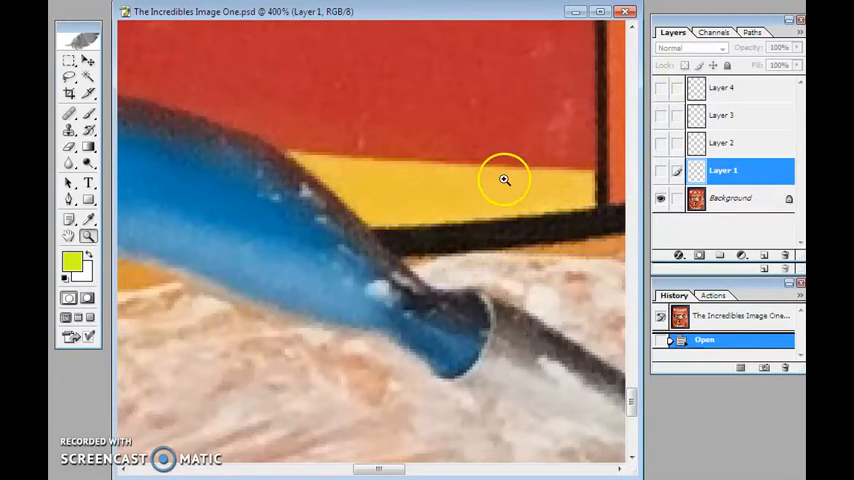
mouse_move(596, 260)
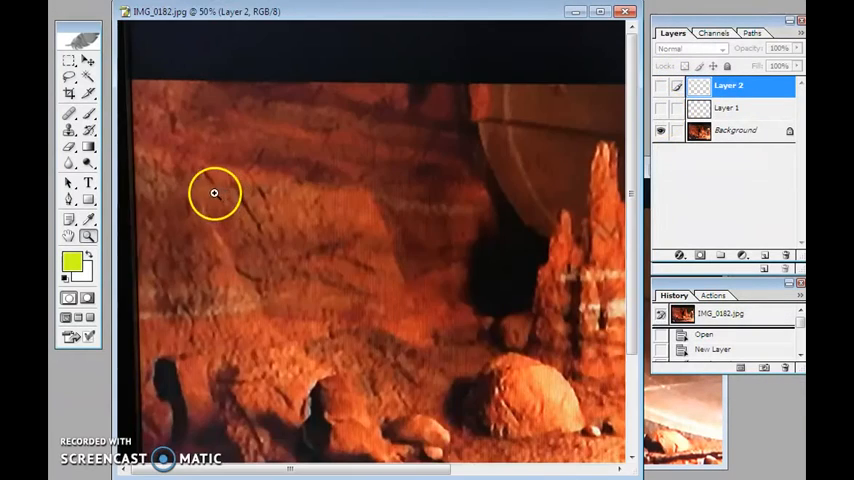
Switch to the IMG_0582.jpg rocky cave still and zoom in on the cave wall.
left_click(610, 360)
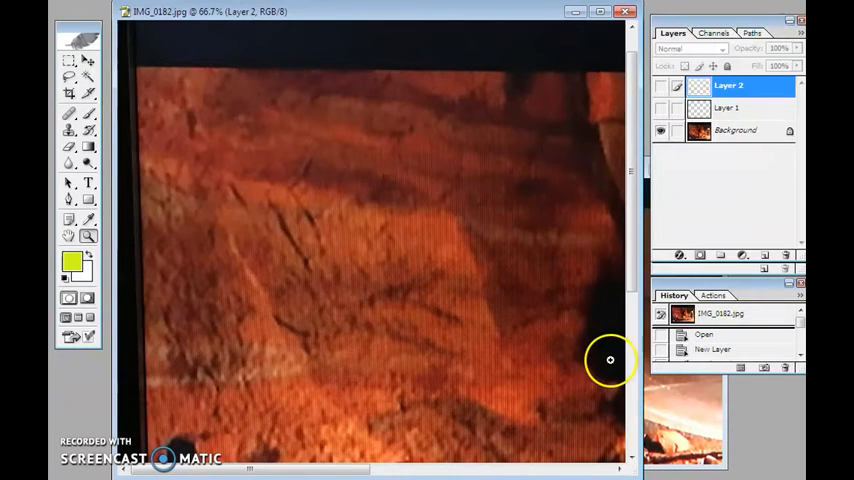
mouse_move(712, 152)
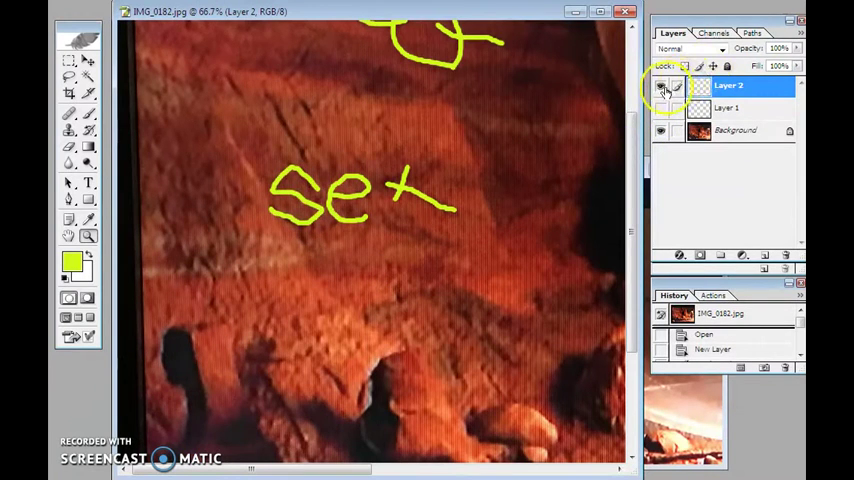
left_click(668, 88)
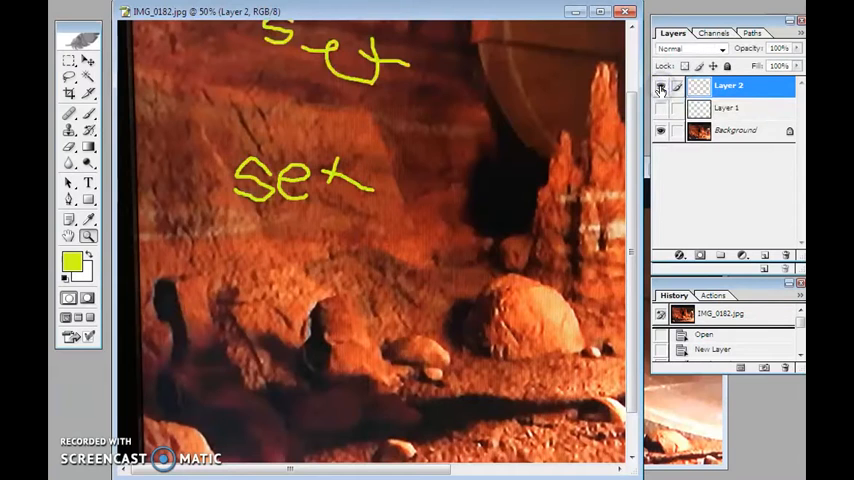
left_click(660, 88)
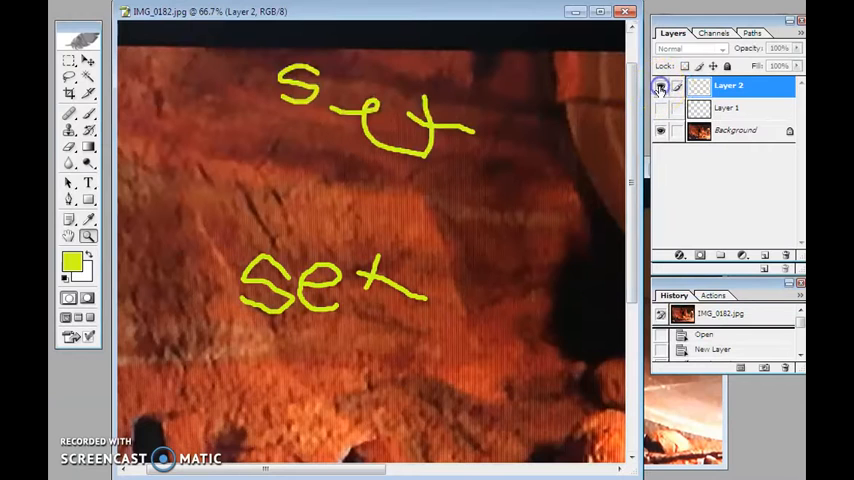
left_click(662, 88)
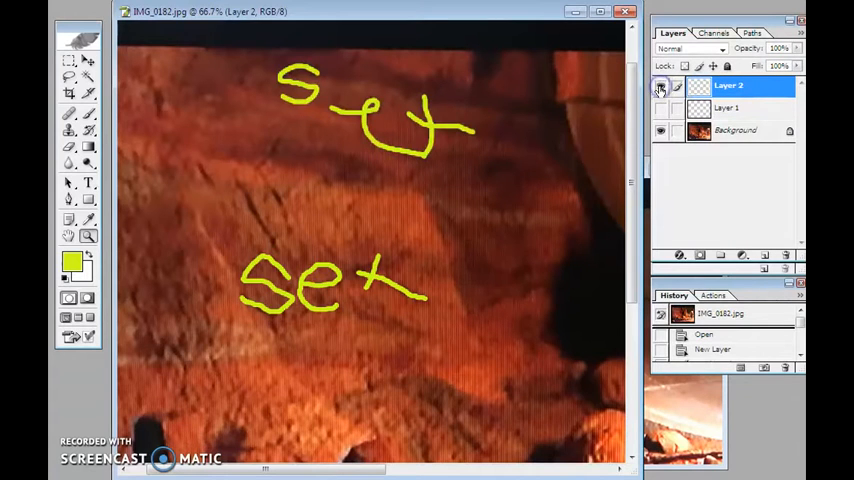
left_click(664, 86)
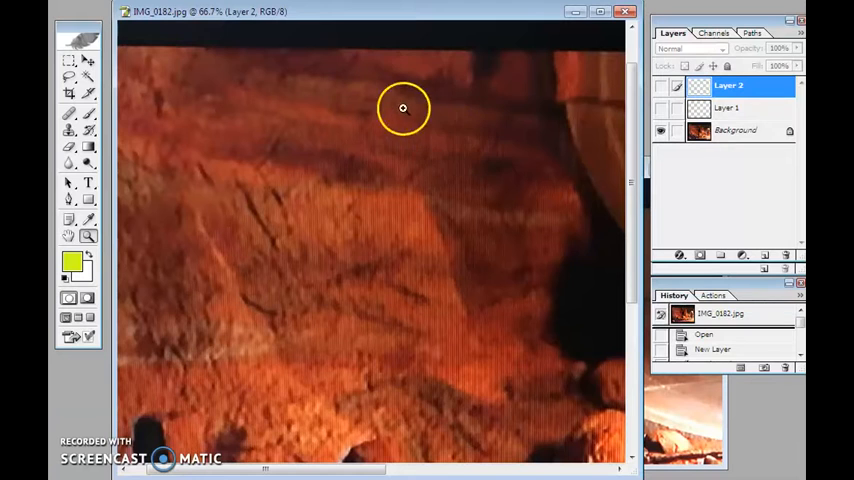
Make Layer 2 visible to show the yellow handwritten annotations over the cave still.
left_click(660, 86)
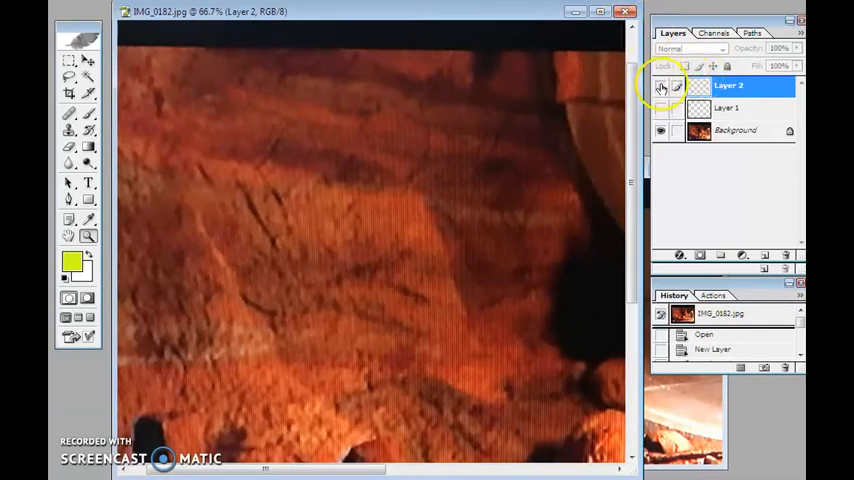
left_click(664, 86)
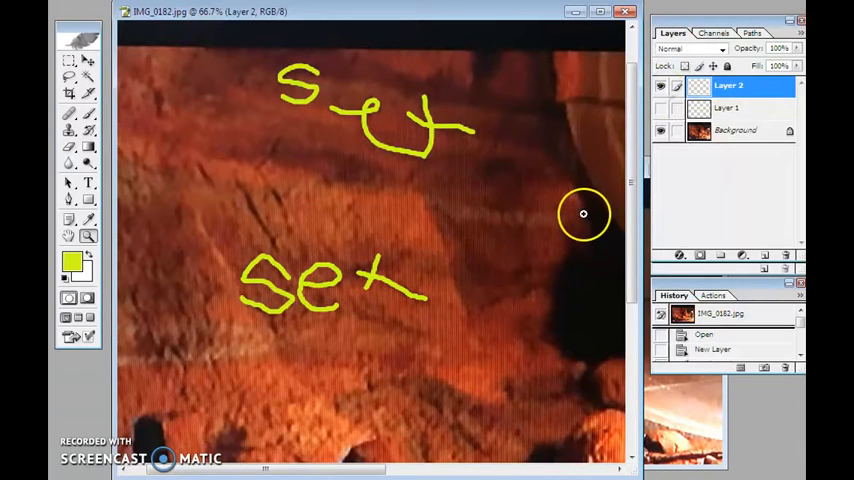
mouse_move(336, 368)
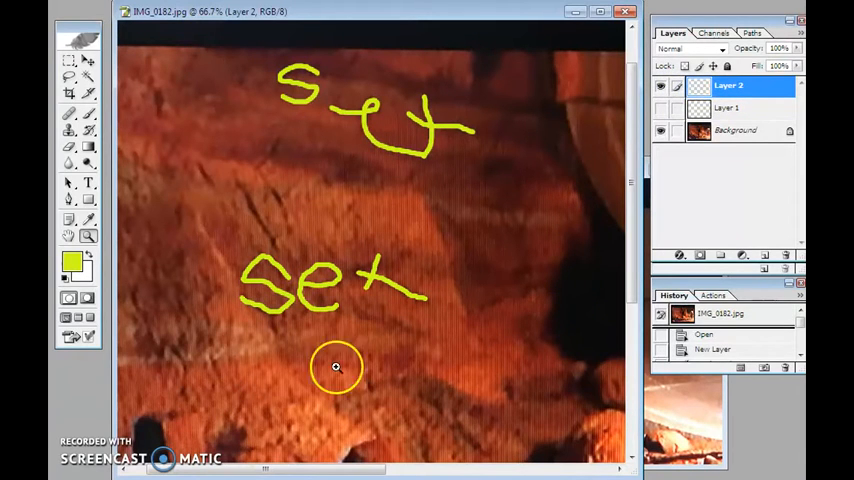
mouse_move(388, 164)
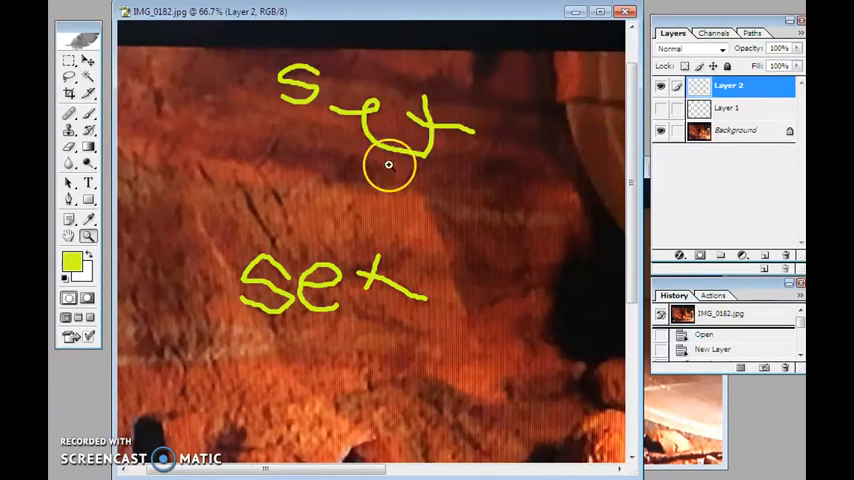
mouse_move(516, 396)
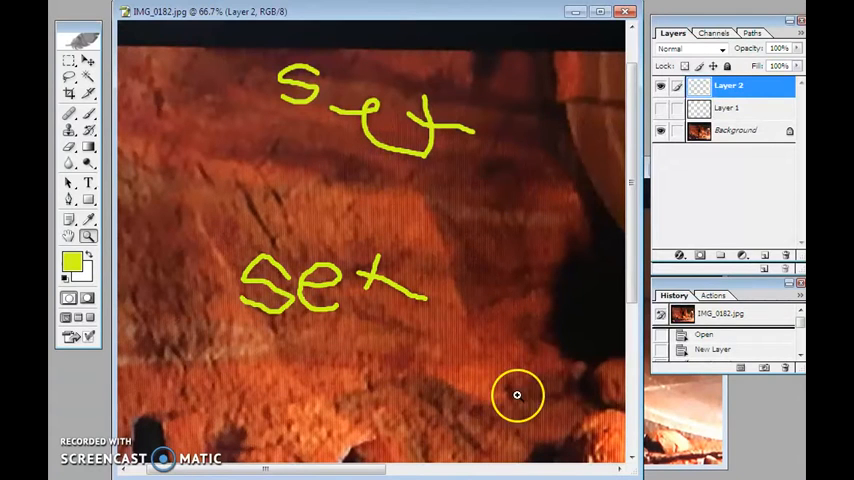
mouse_move(350, 472)
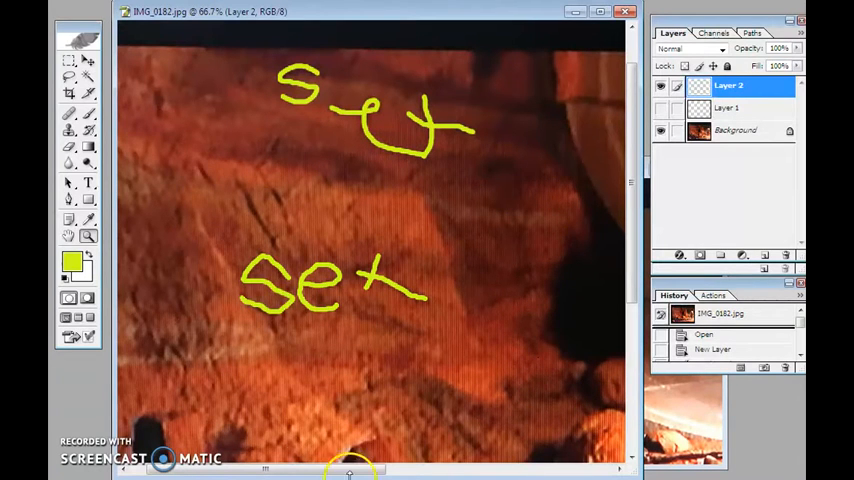
mouse_move(520, 348)
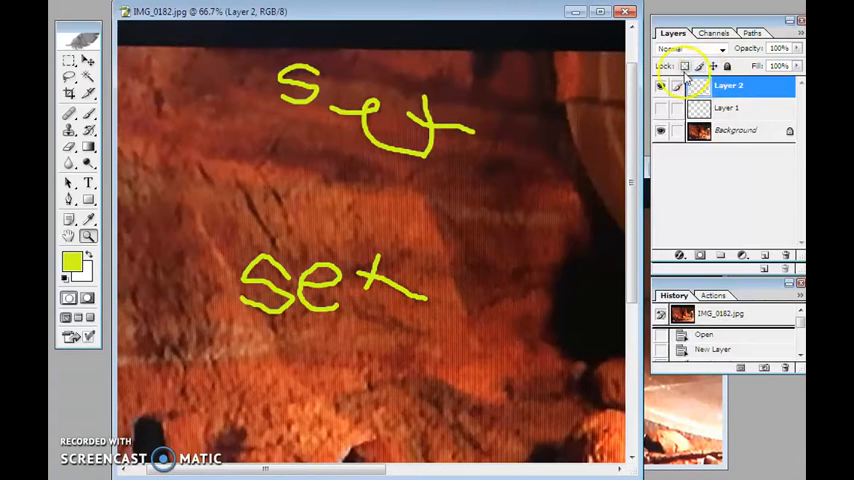
left_click(660, 86)
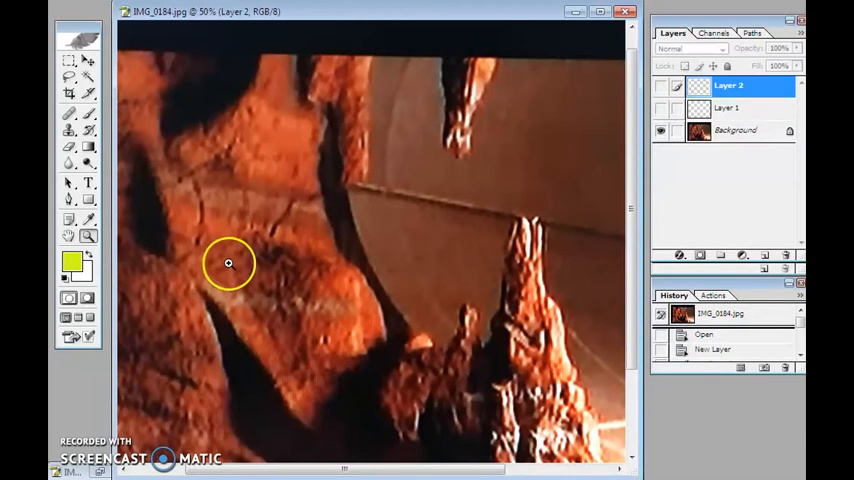
mouse_move(300, 324)
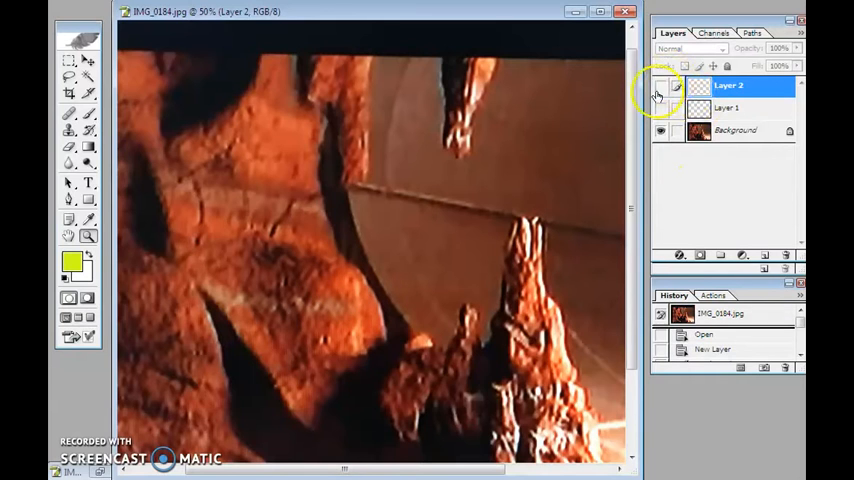
Flash Layer 1's yellow scribbled word on the stalagmite photo, hide it, and zoom to another rock edge.
left_click(672, 84)
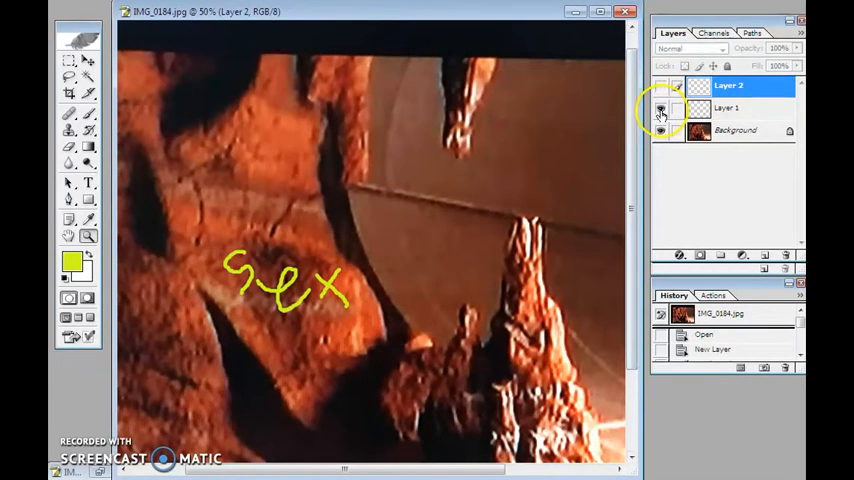
left_click(672, 84)
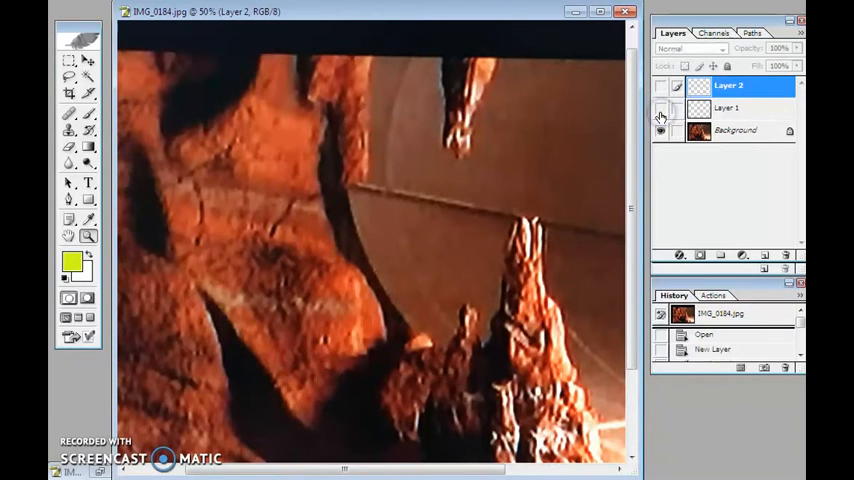
left_click_drag(234, 270, 344, 304)
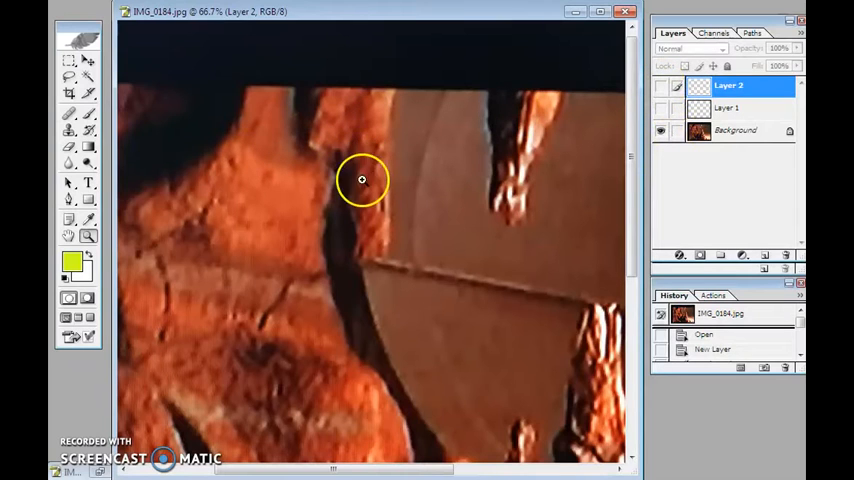
mouse_move(382, 202)
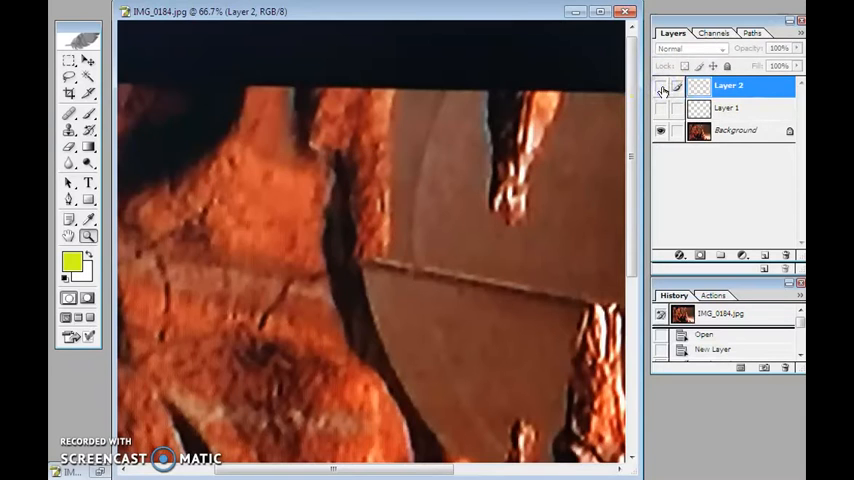
Toggle Layer 2 on, off and on to compare the yellow word traced along the rock edge with bare rock.
left_click_drag(360, 144, 370, 256)
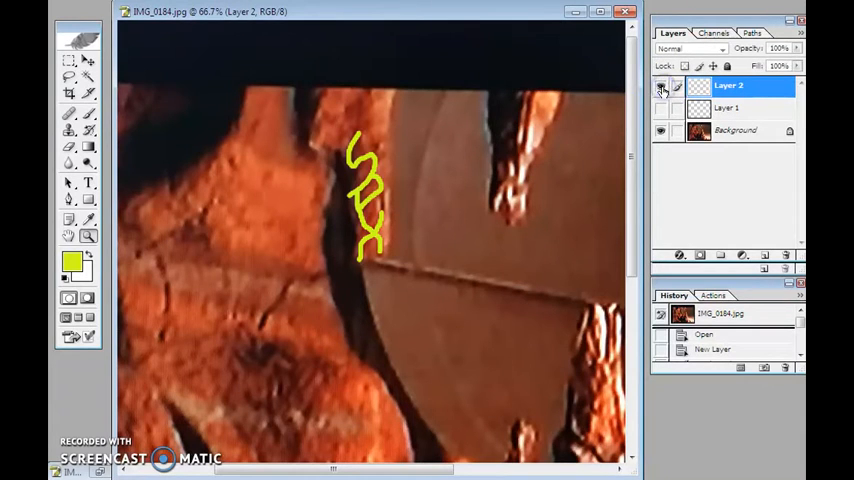
left_click(658, 88)
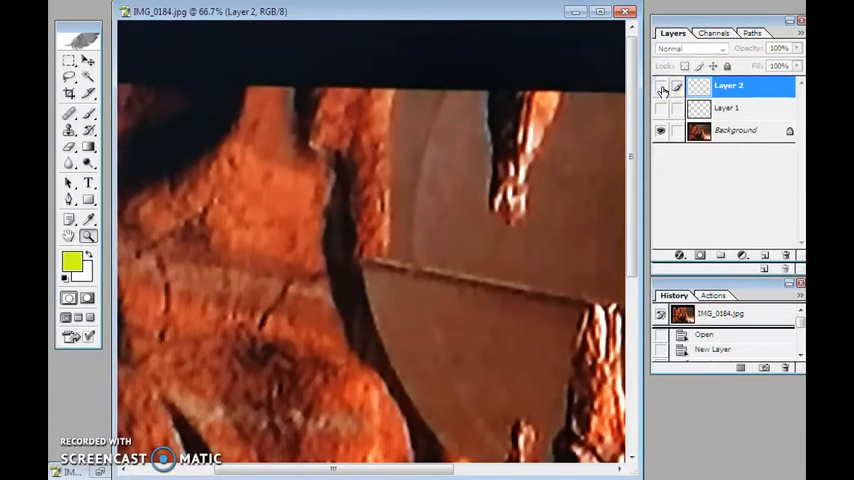
left_click_drag(360, 140, 370, 264)
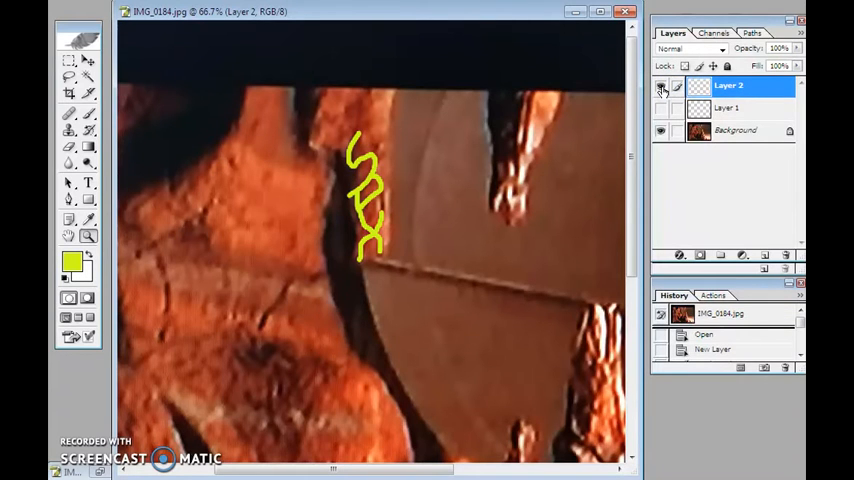
left_click(660, 88)
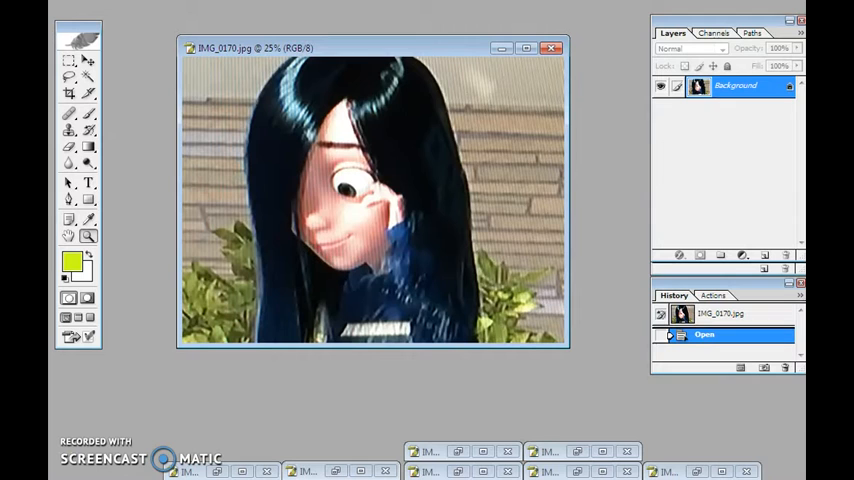
mouse_move(500, 272)
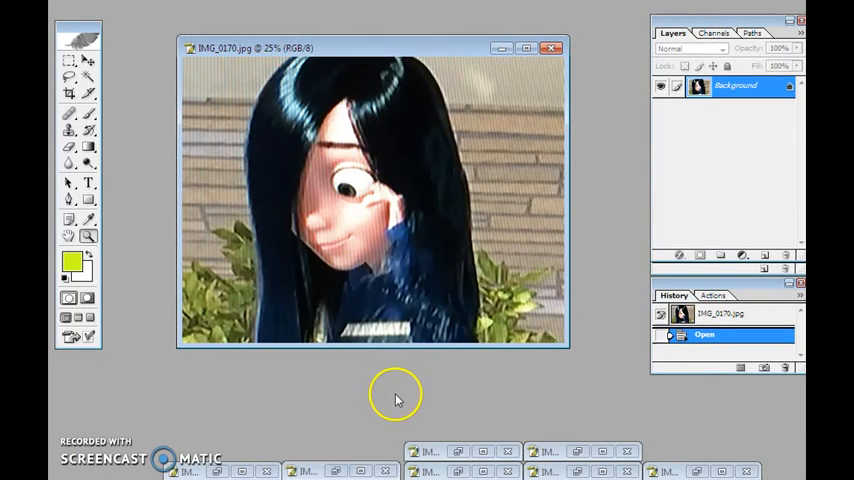
mouse_move(384, 400)
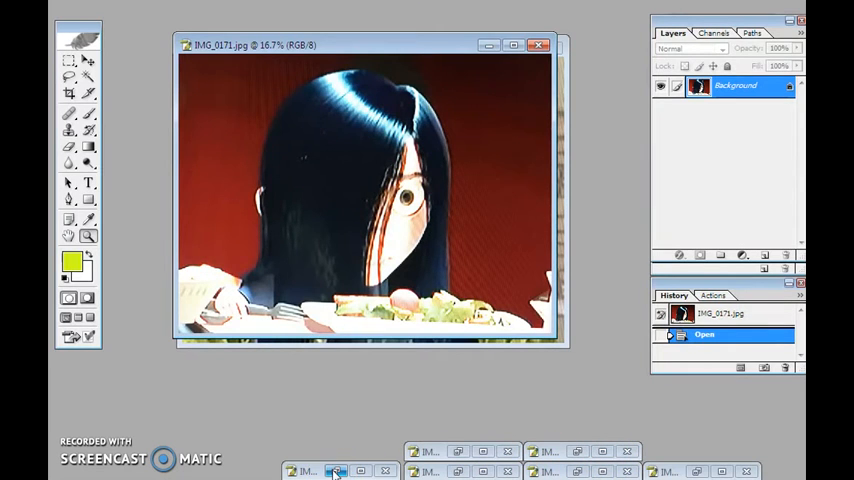
Restore the minimized Violet stills, ending with the IMG_0172.jpg close-up of her hair over one eye.
left_click(414, 464)
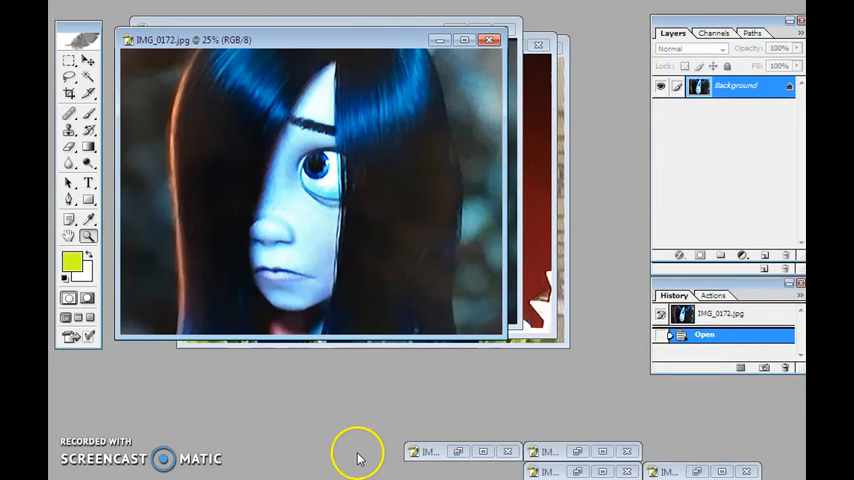
mouse_move(348, 432)
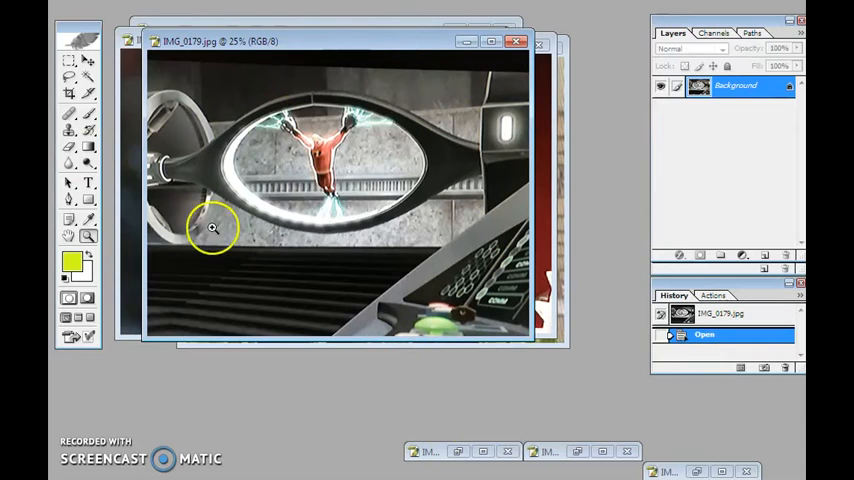
mouse_move(468, 204)
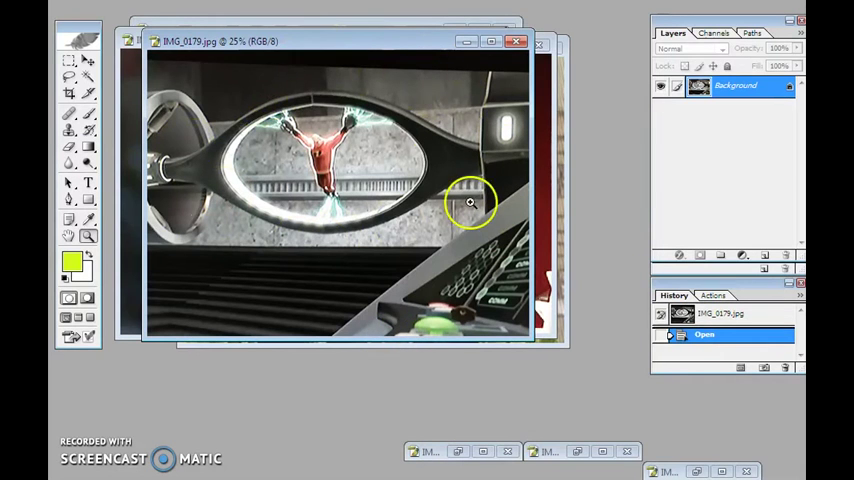
mouse_move(326, 174)
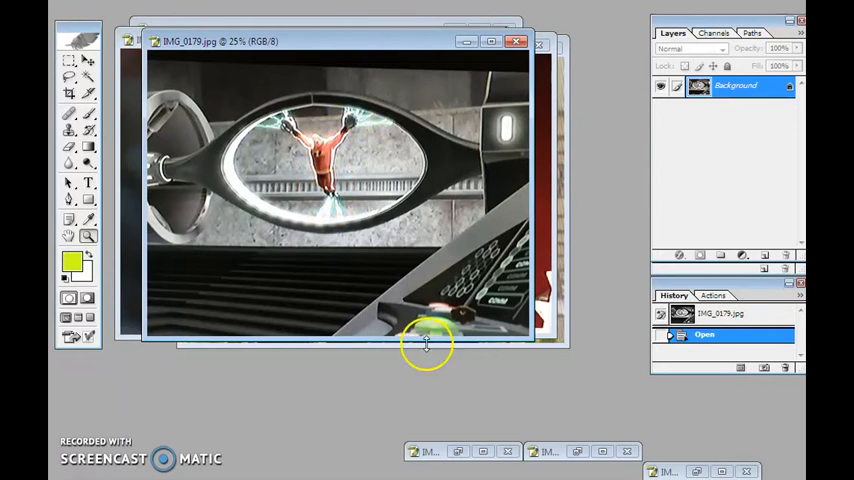
mouse_move(356, 240)
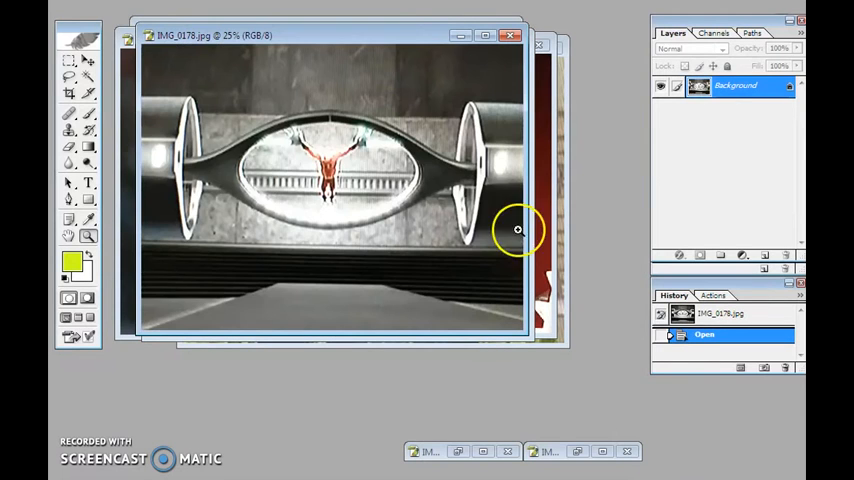
mouse_move(516, 230)
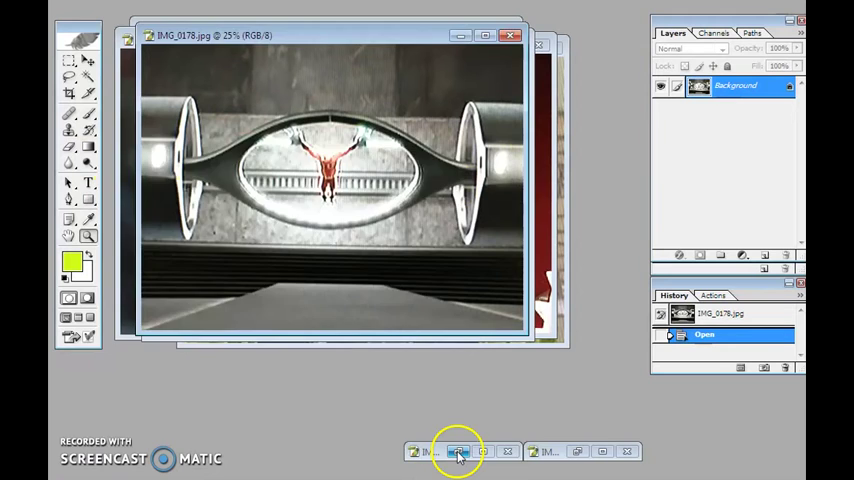
Open the still of Mr. Incredible held inside the glowing containment ring via File > Open.
left_click(466, 448)
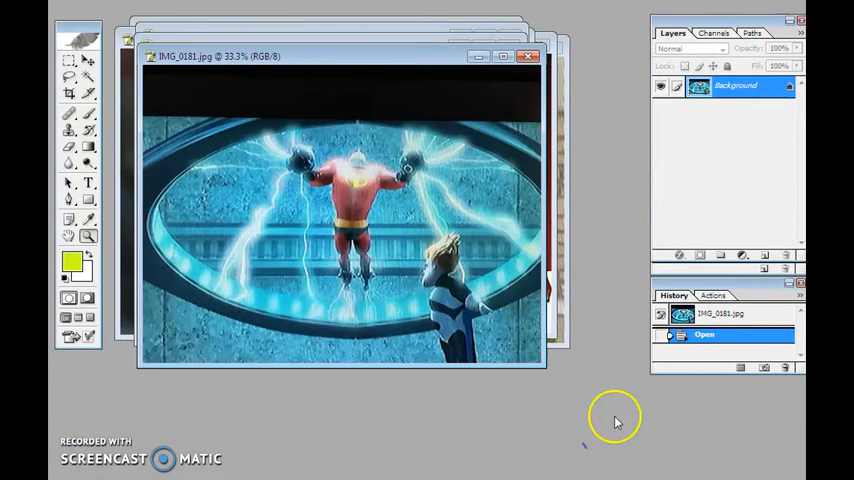
mouse_move(316, 340)
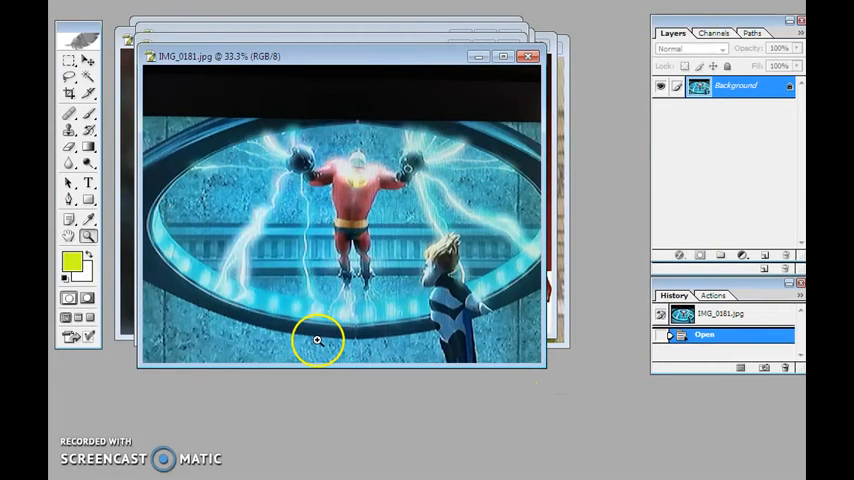
mouse_move(512, 148)
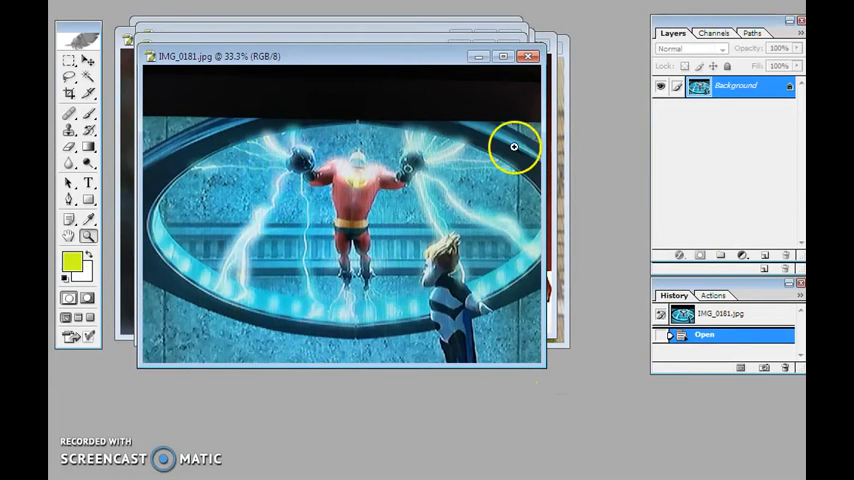
mouse_move(672, 456)
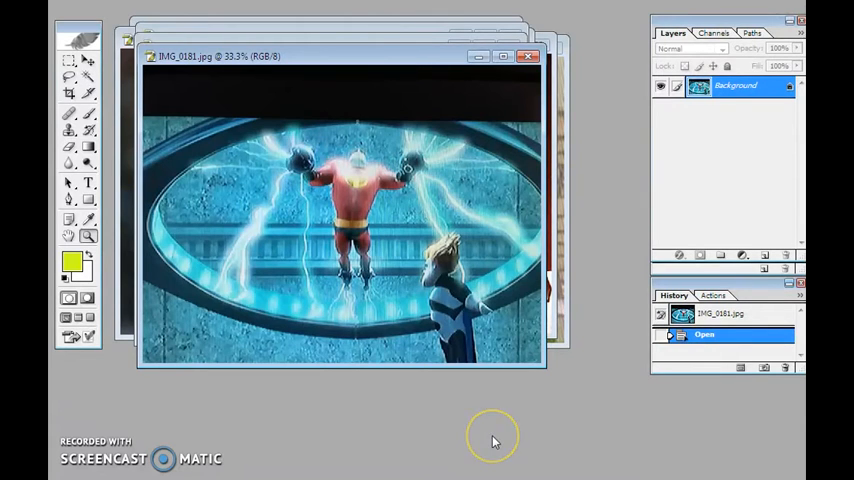
mouse_move(494, 440)
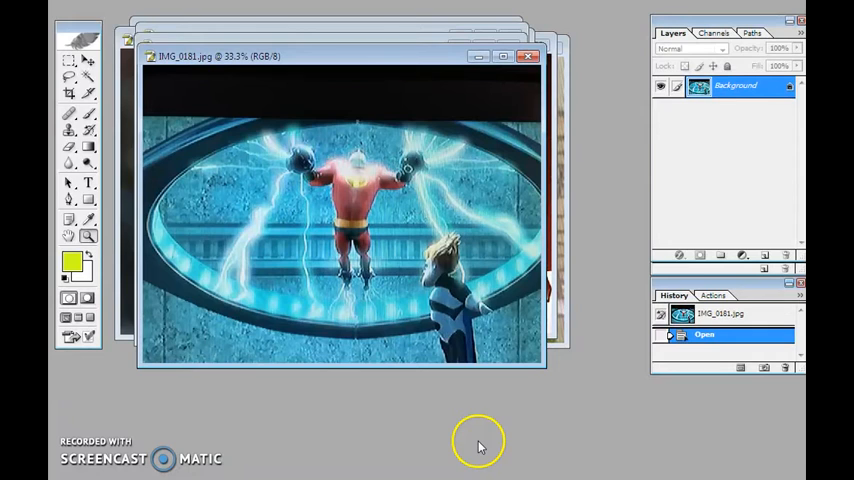
mouse_move(480, 452)
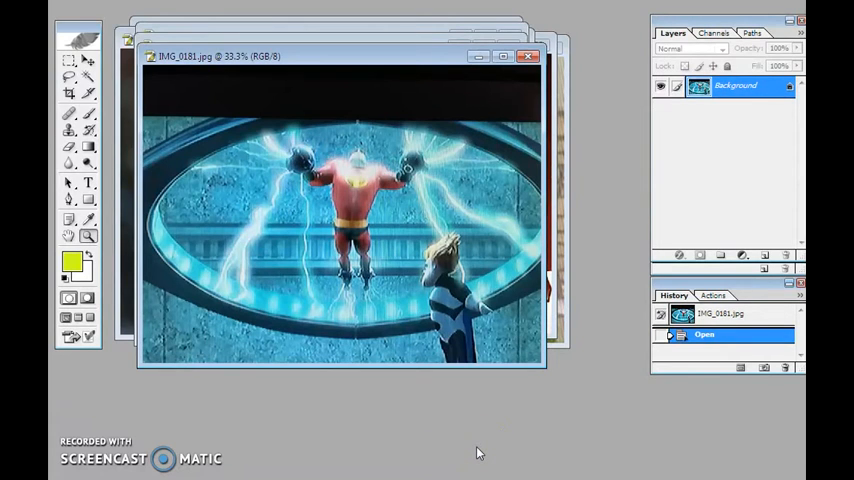
mouse_move(610, 420)
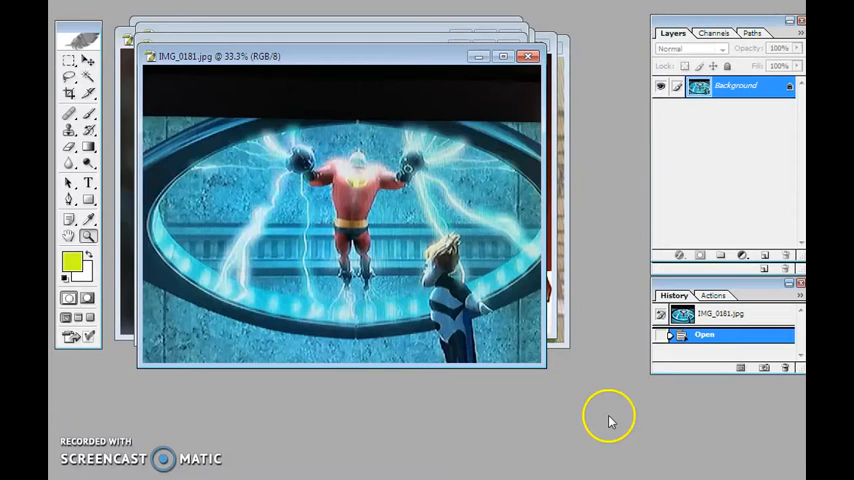
mouse_move(320, 240)
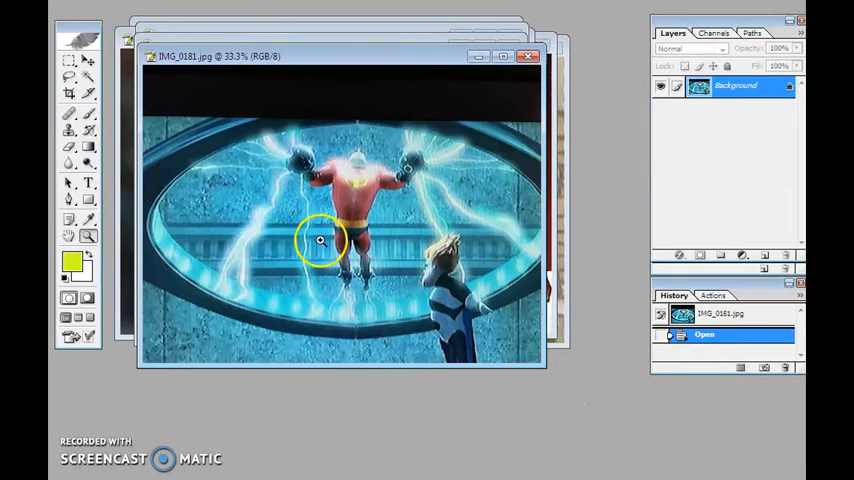
mouse_move(792, 228)
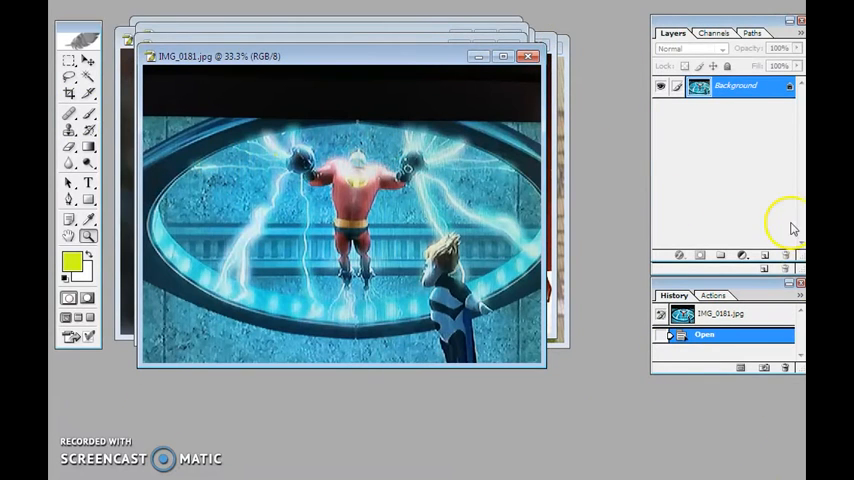
mouse_move(520, 320)
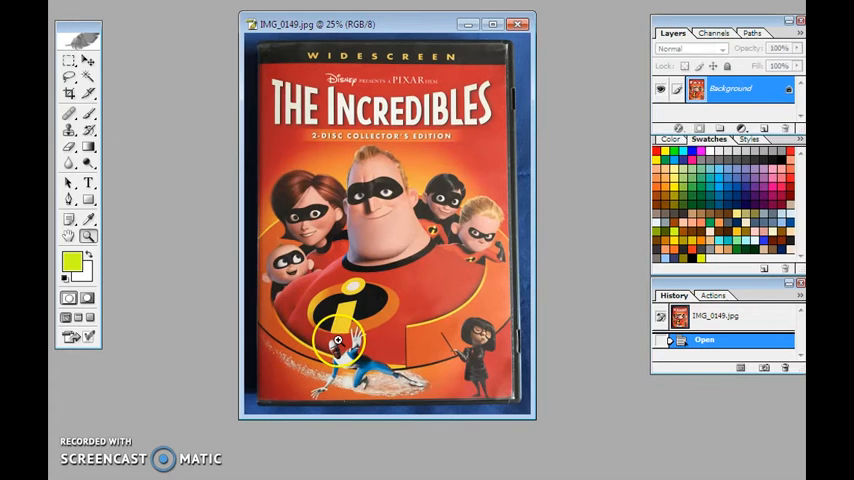
mouse_move(396, 312)
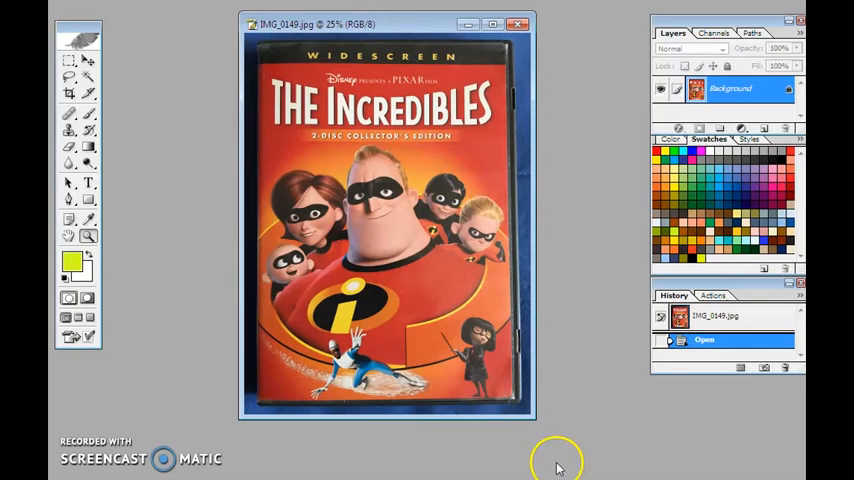
mouse_move(560, 440)
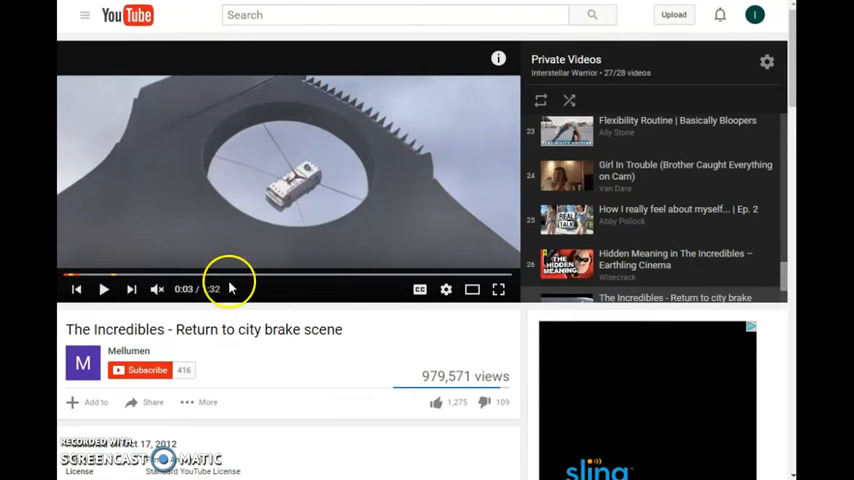
mouse_move(264, 236)
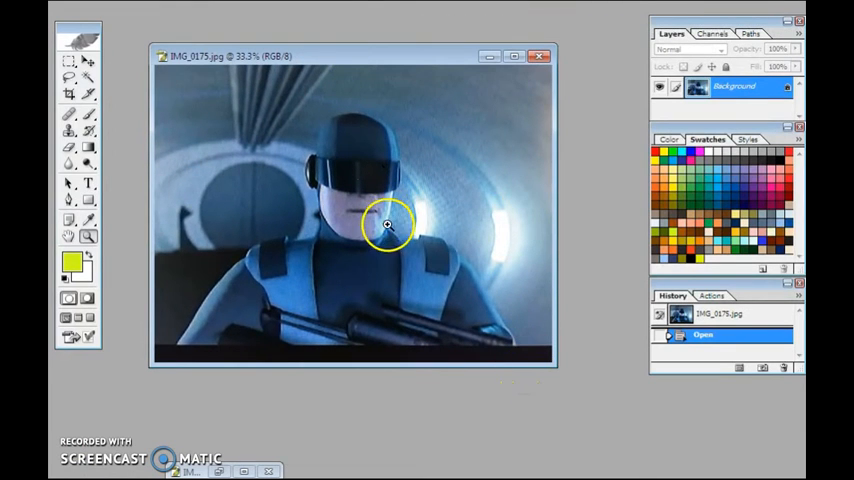
mouse_move(438, 158)
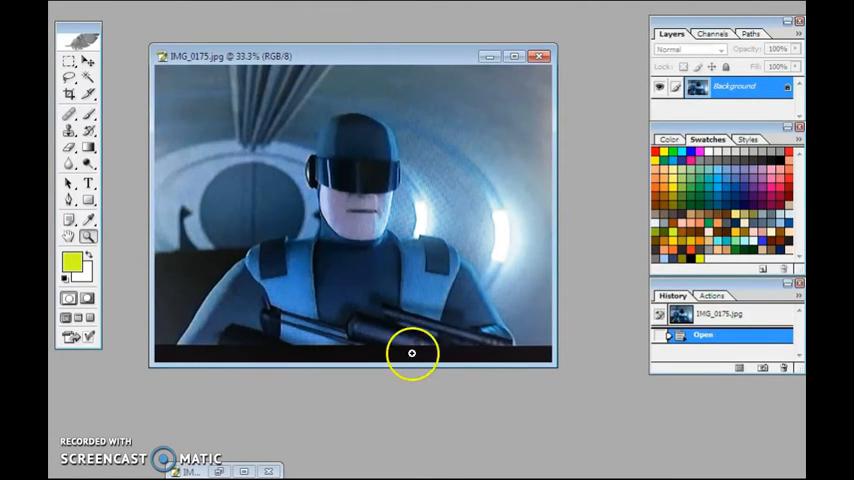
mouse_move(176, 172)
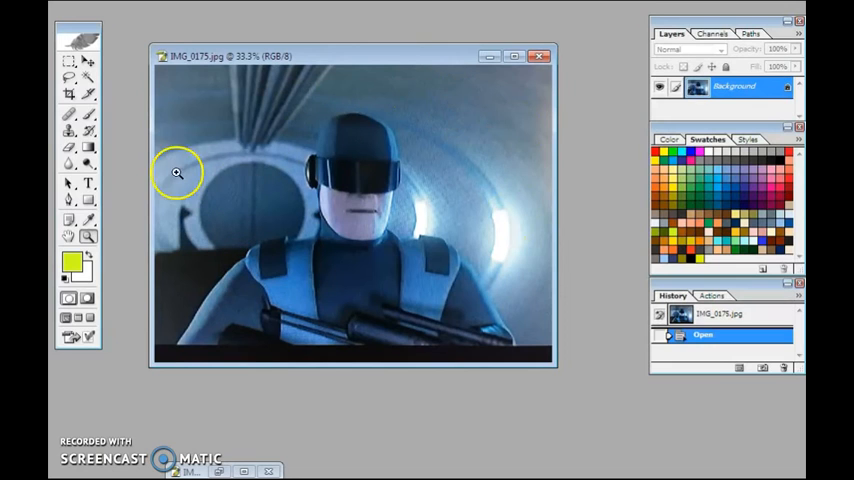
mouse_move(448, 336)
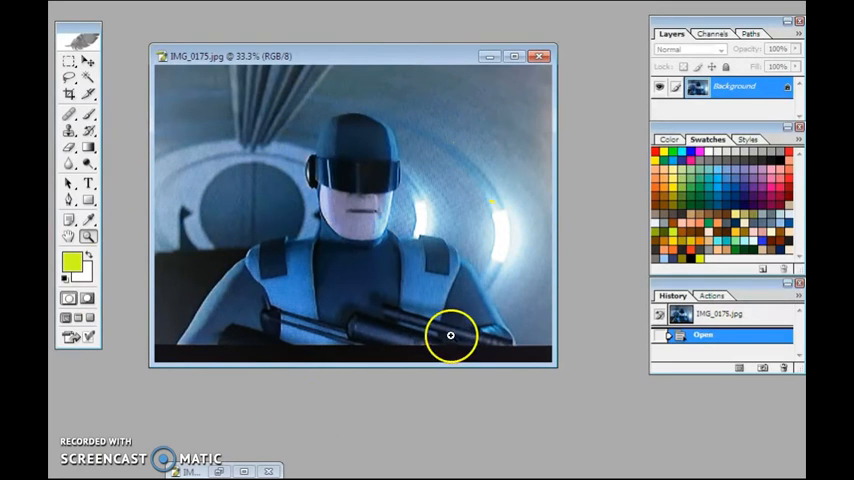
mouse_move(372, 184)
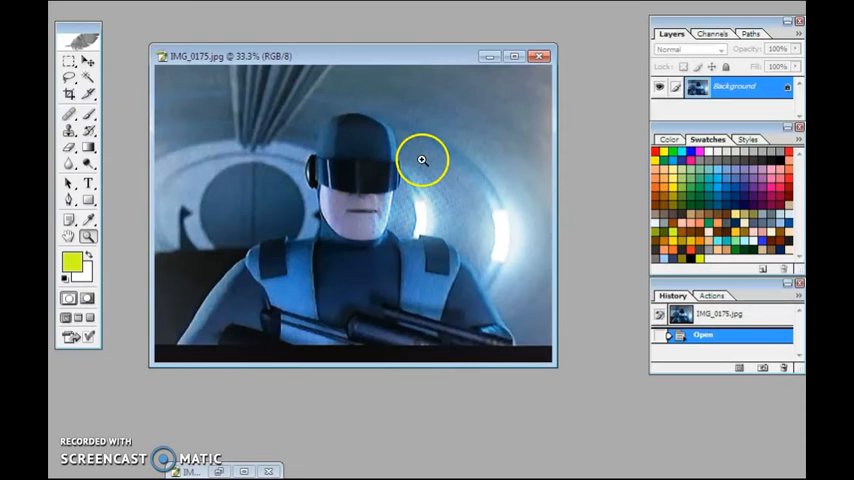
mouse_move(394, 168)
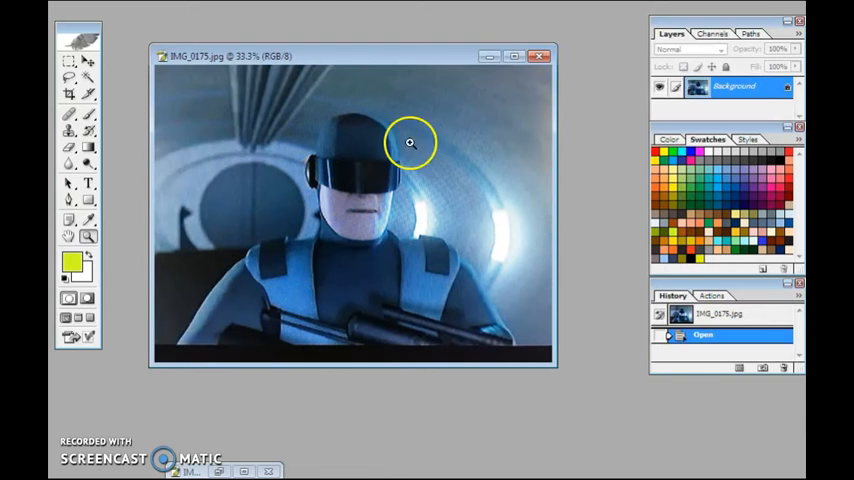
mouse_move(284, 152)
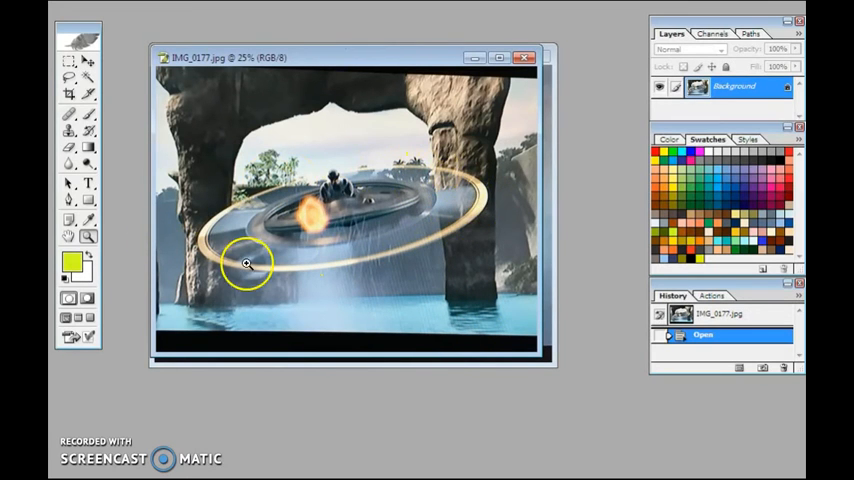
mouse_move(340, 190)
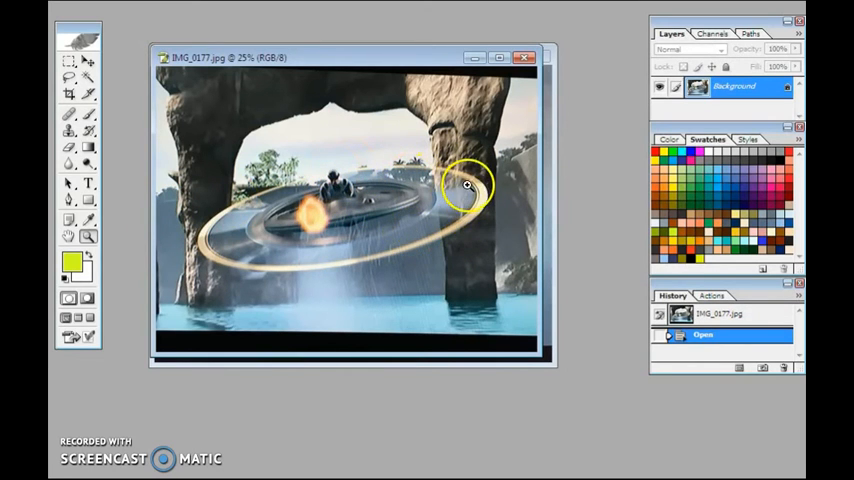
mouse_move(186, 220)
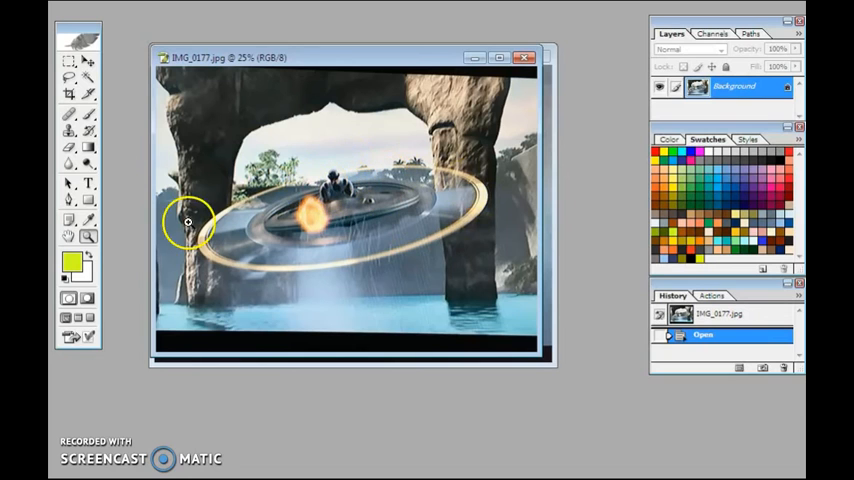
mouse_move(434, 200)
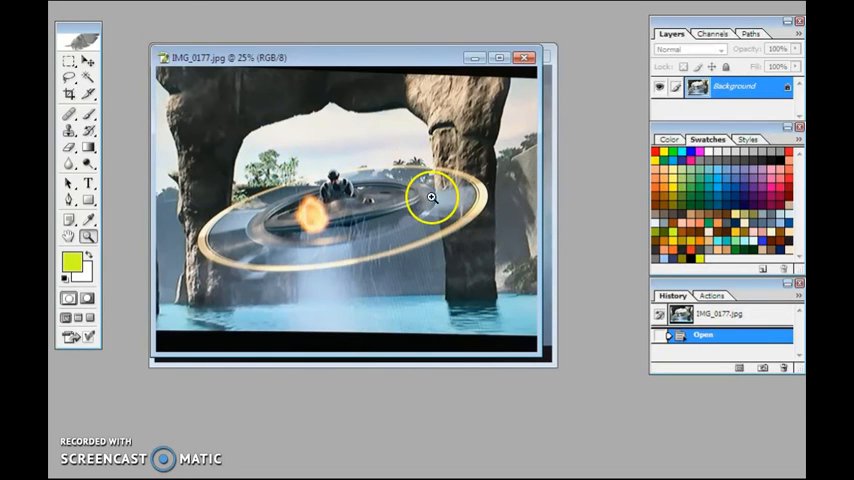
mouse_move(328, 184)
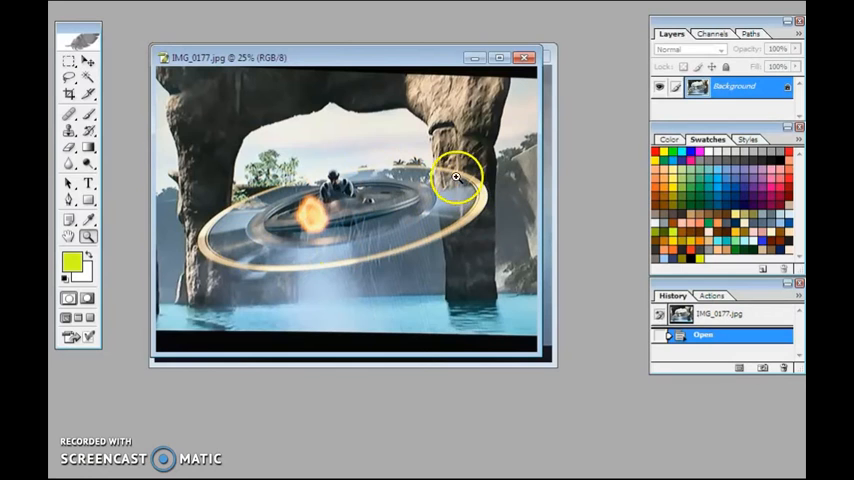
mouse_move(516, 180)
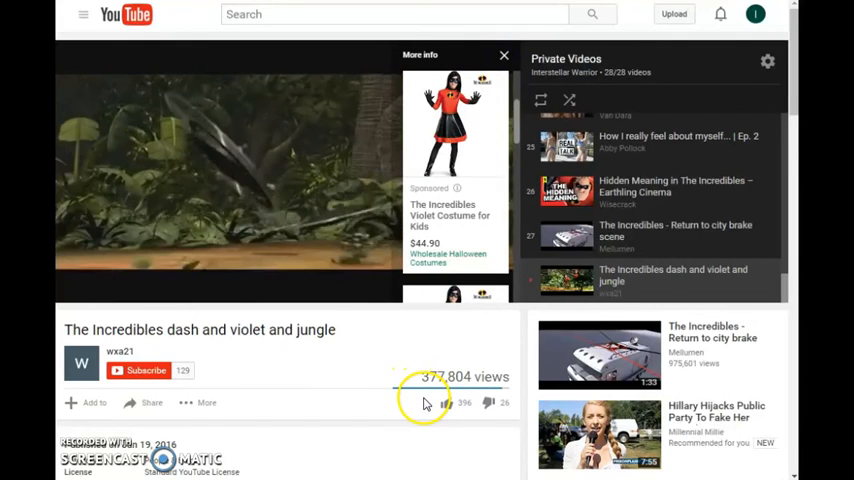
Let the dash and violet jungle clip play through to its suggested-videos end screen.
left_click(504, 56)
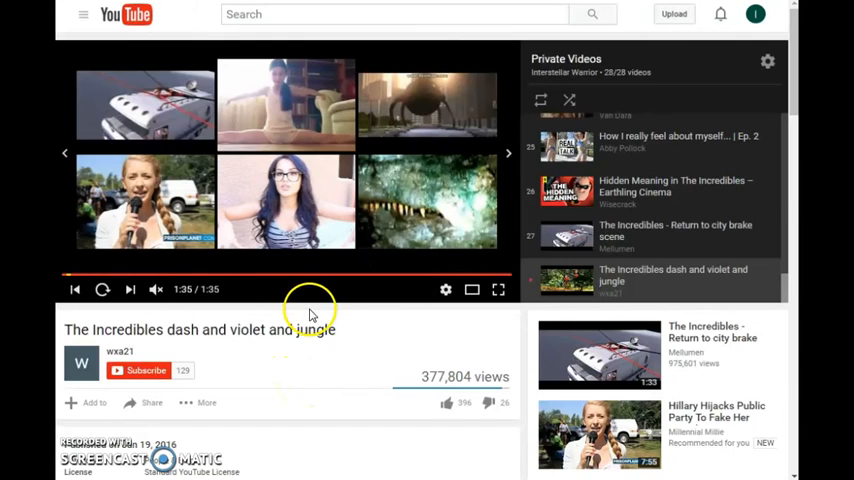
mouse_move(318, 328)
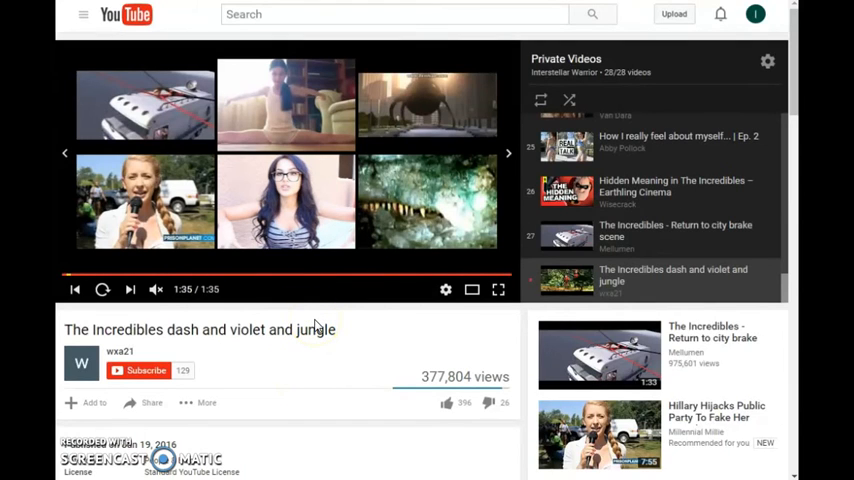
mouse_move(324, 350)
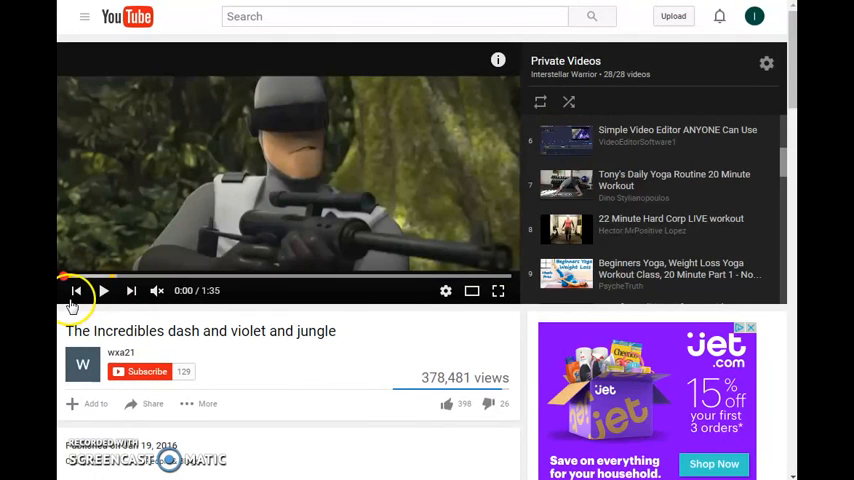
Play The Incredibles dash and violet and jungle clip from the start into the jungle footage.
left_click(104, 292)
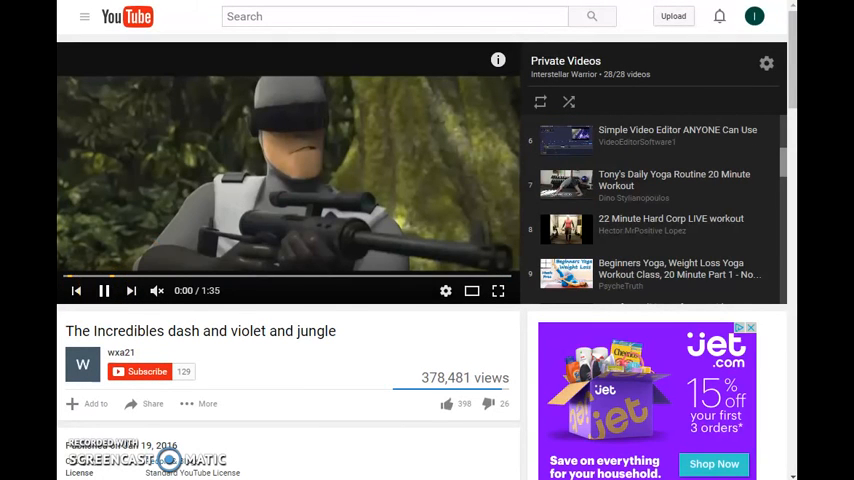
mouse_move(288, 170)
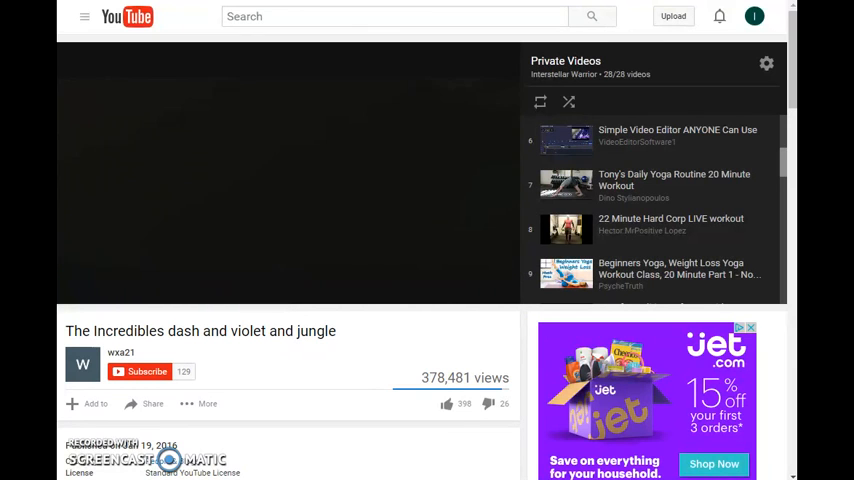
left_click(288, 180)
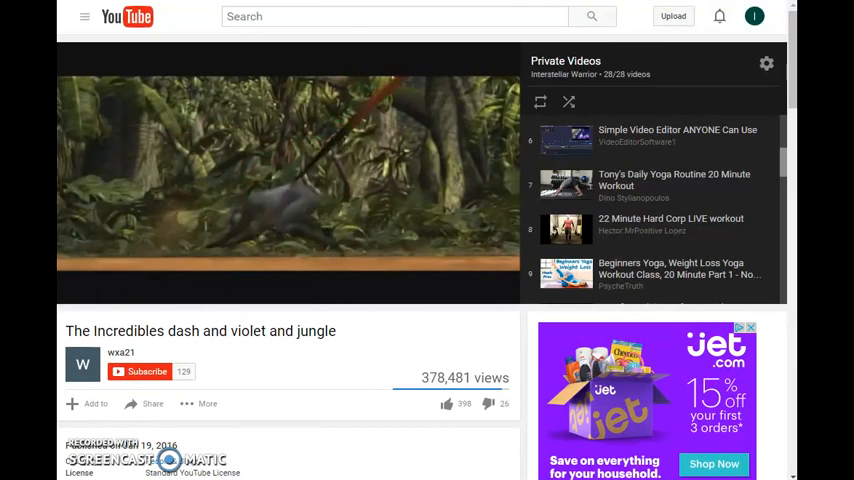